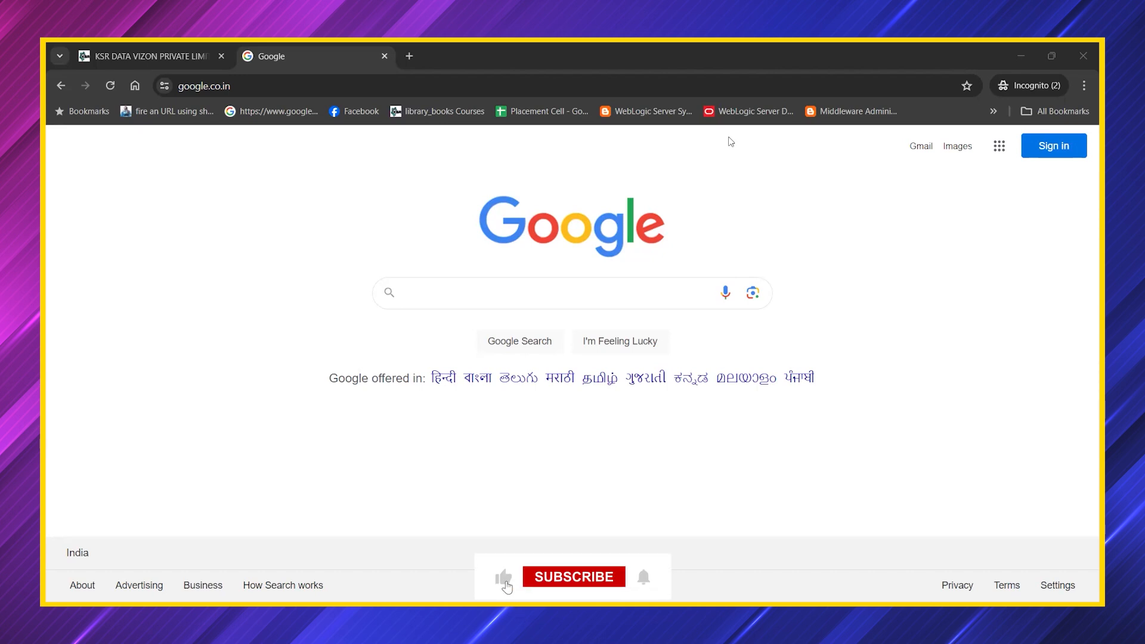
# Search Google for "ksr datavision" to bring up the institute's site and listing
pyautogui.click(573, 576)
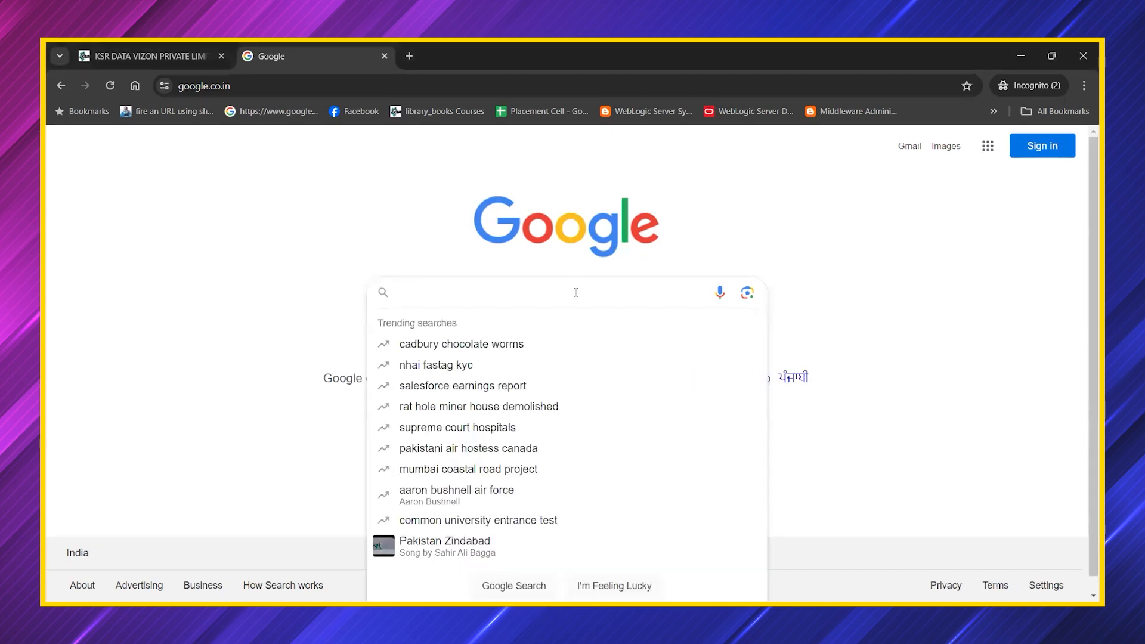
pyautogui.write('ksr datavision')
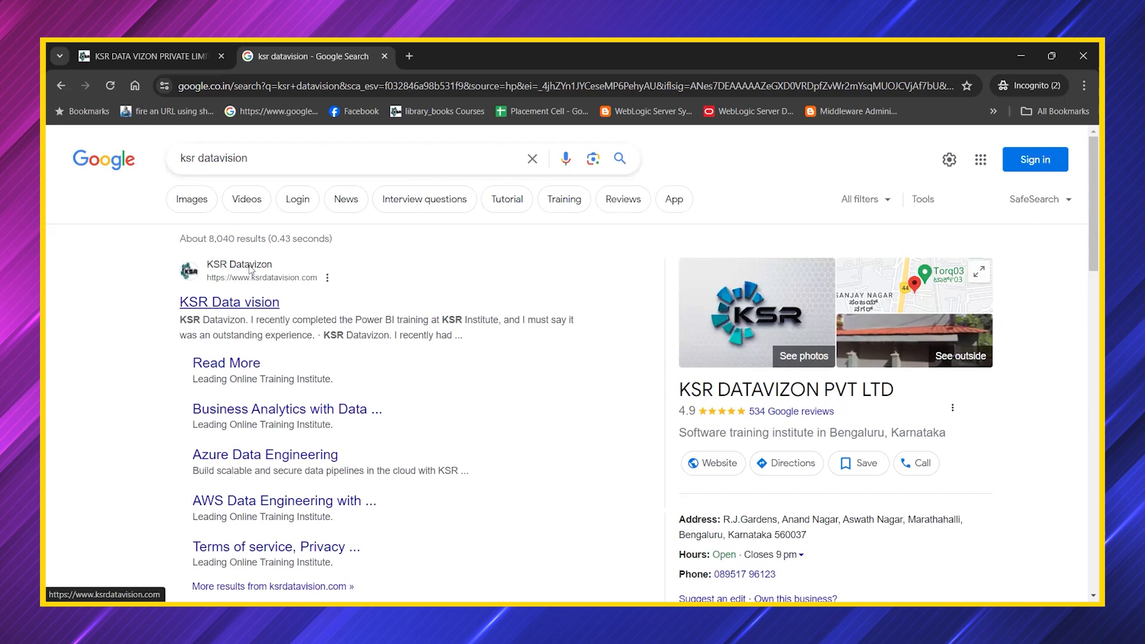
# Enter the KSR Datavizon site from the results and sign in with the saved email account
pyautogui.click(228, 301)
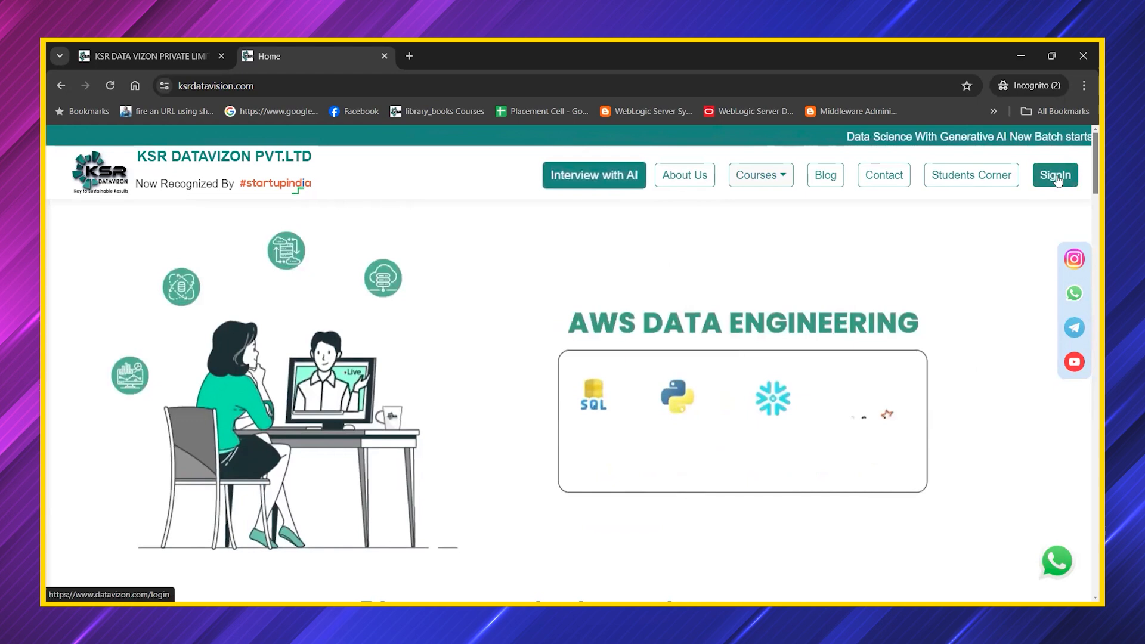
pyautogui.click(1054, 174)
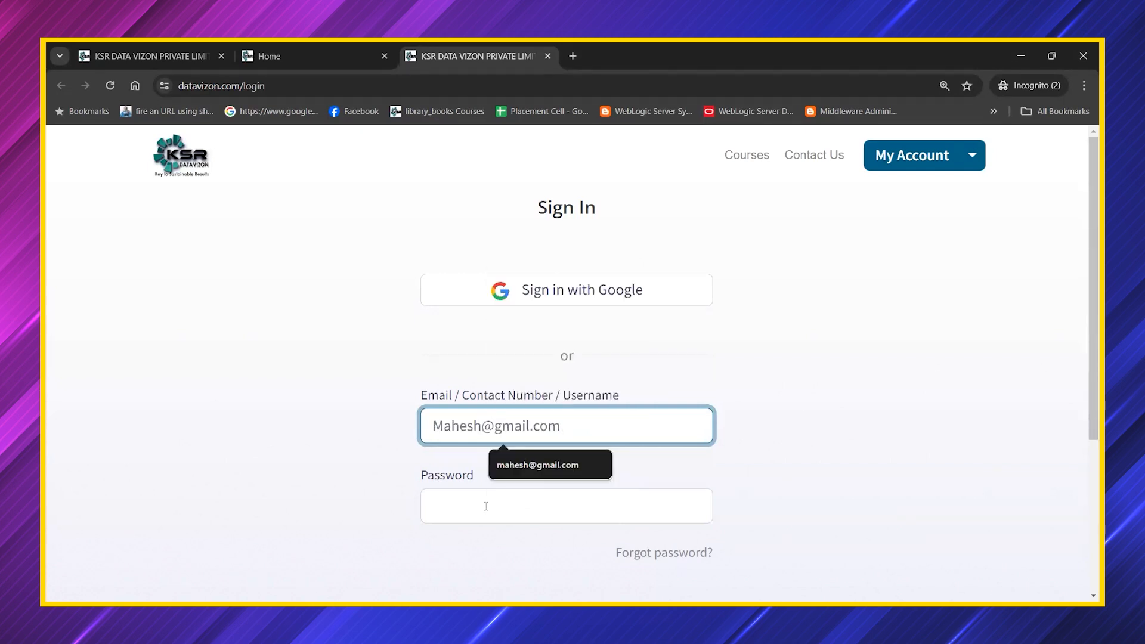
pyautogui.click(565, 505)
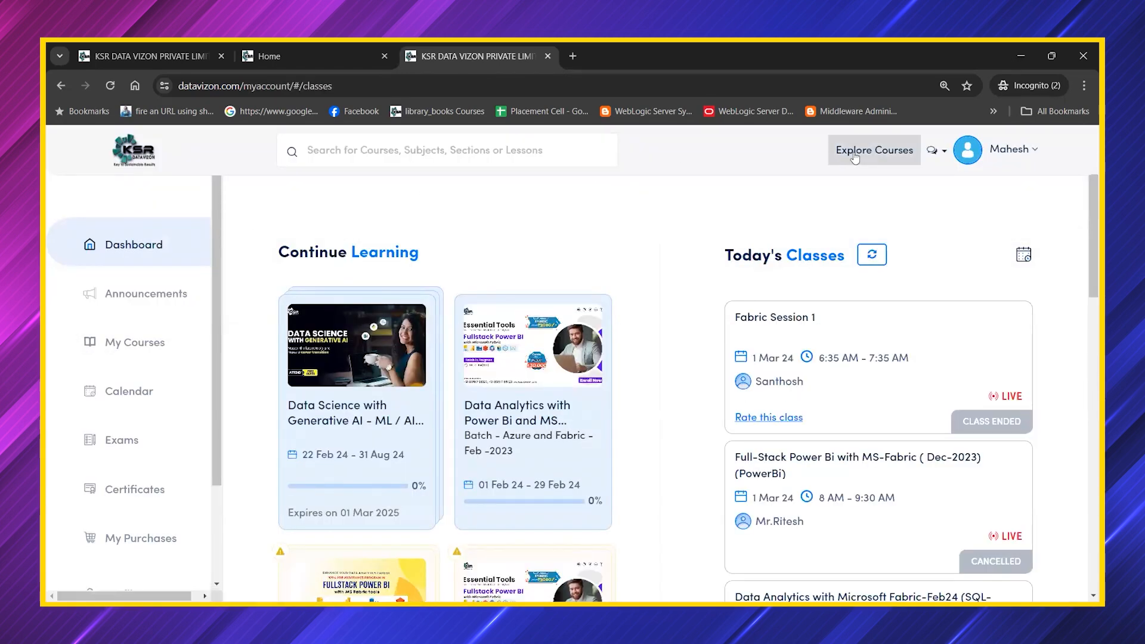
# Filter the Explore Courses catalogue to Upcoming Sessions and look through the free preview courses
pyautogui.click(873, 151)
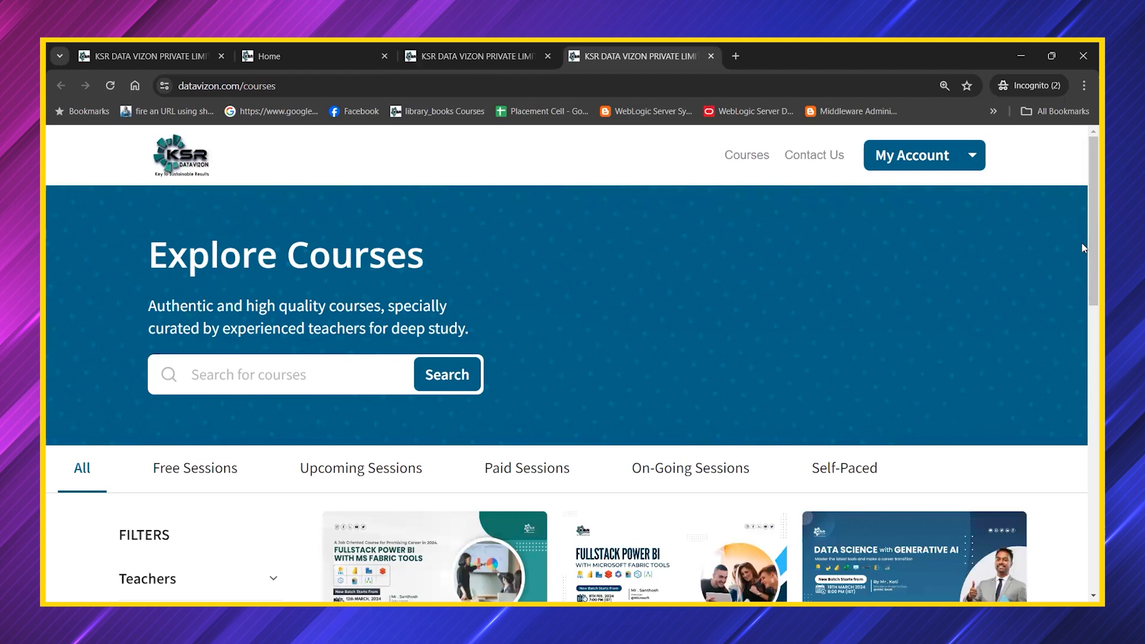
pyautogui.scroll(-3)
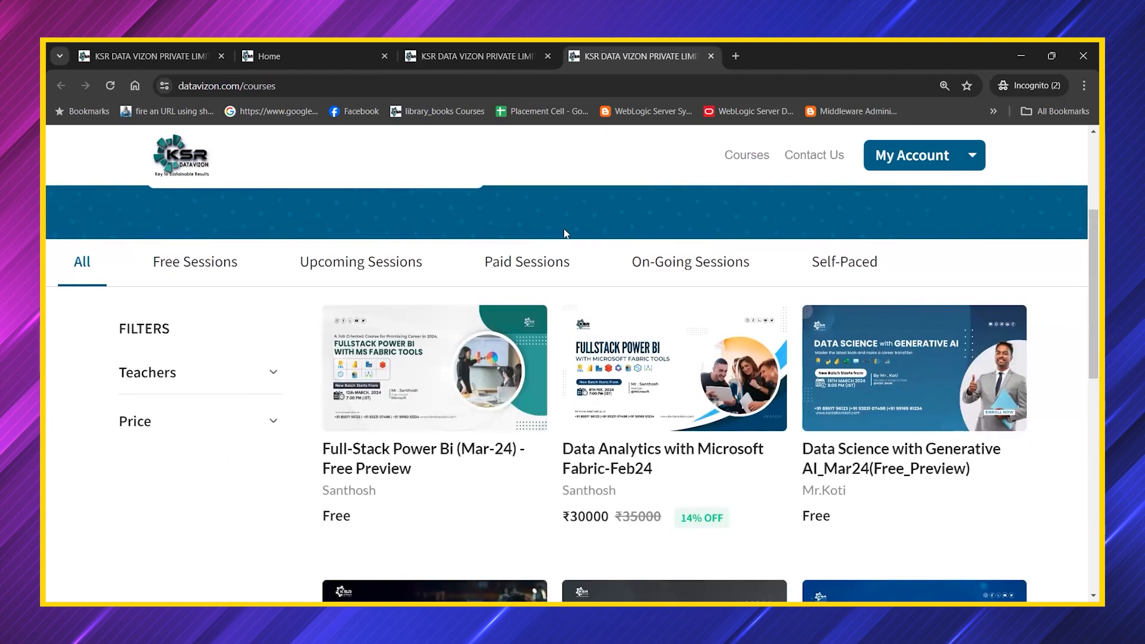
pyautogui.moveTo(843, 271)
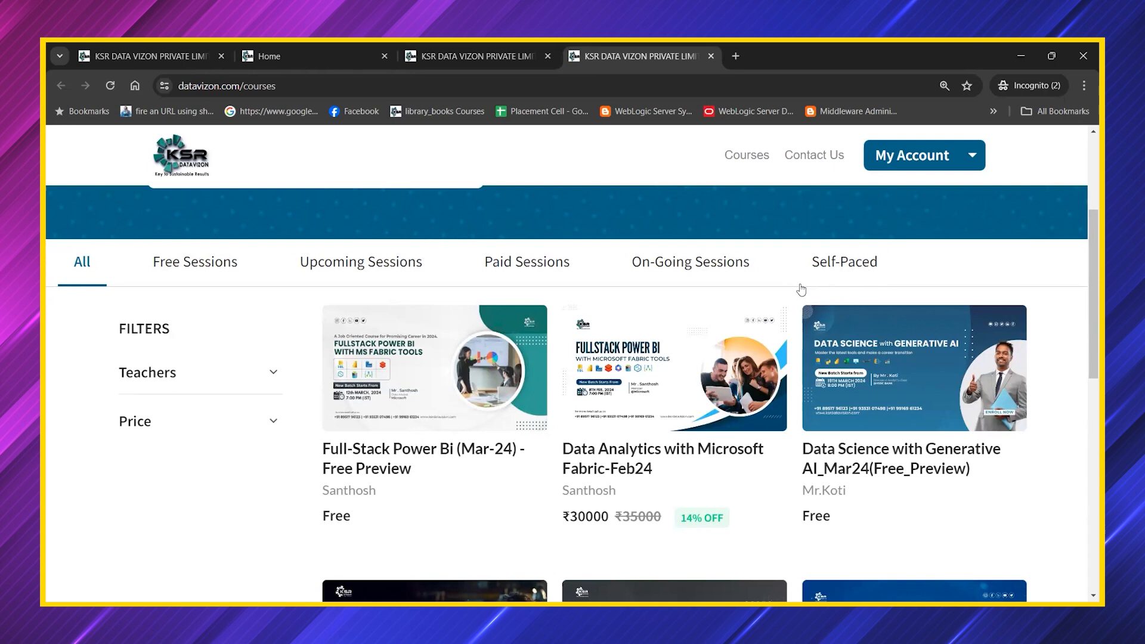
pyautogui.moveTo(829, 298)
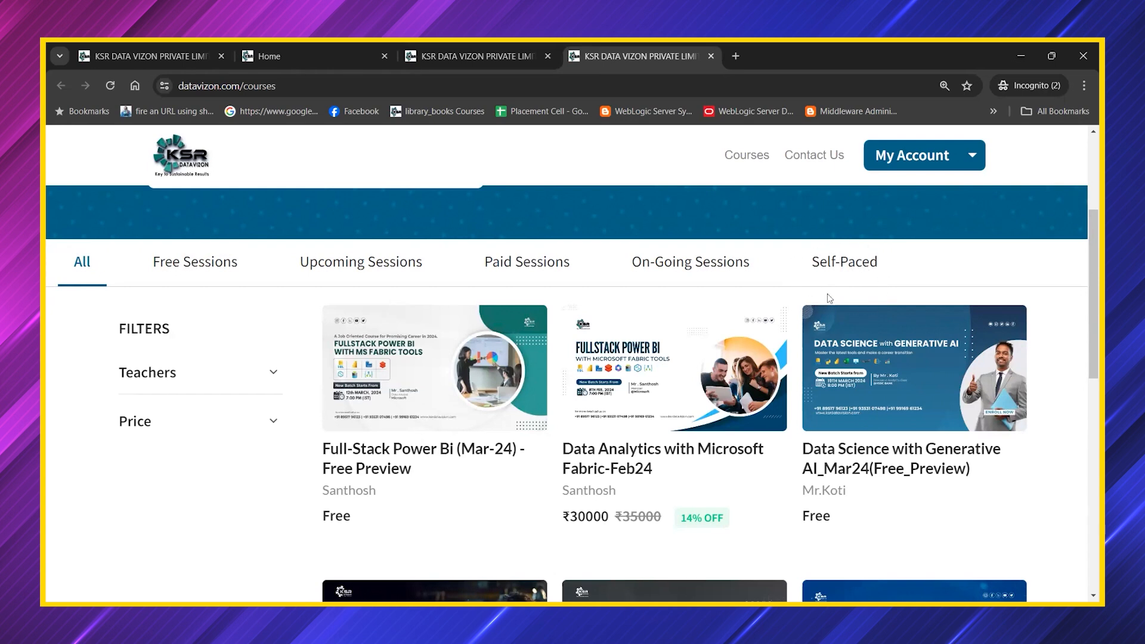
pyautogui.moveTo(824, 294)
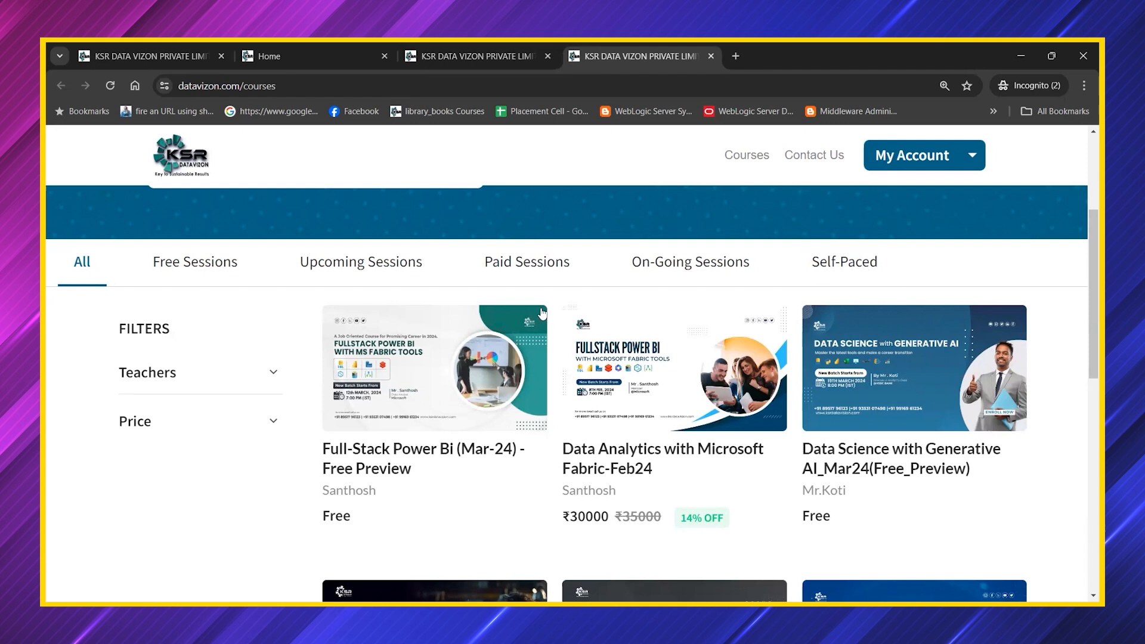
pyautogui.moveTo(372, 269)
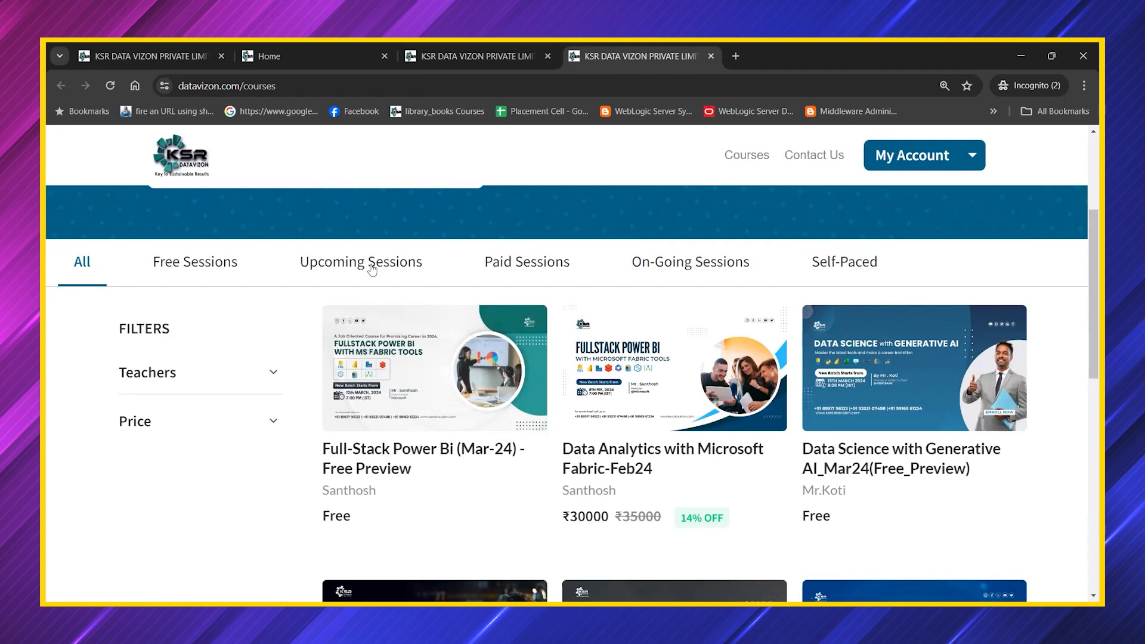
pyautogui.click(361, 261)
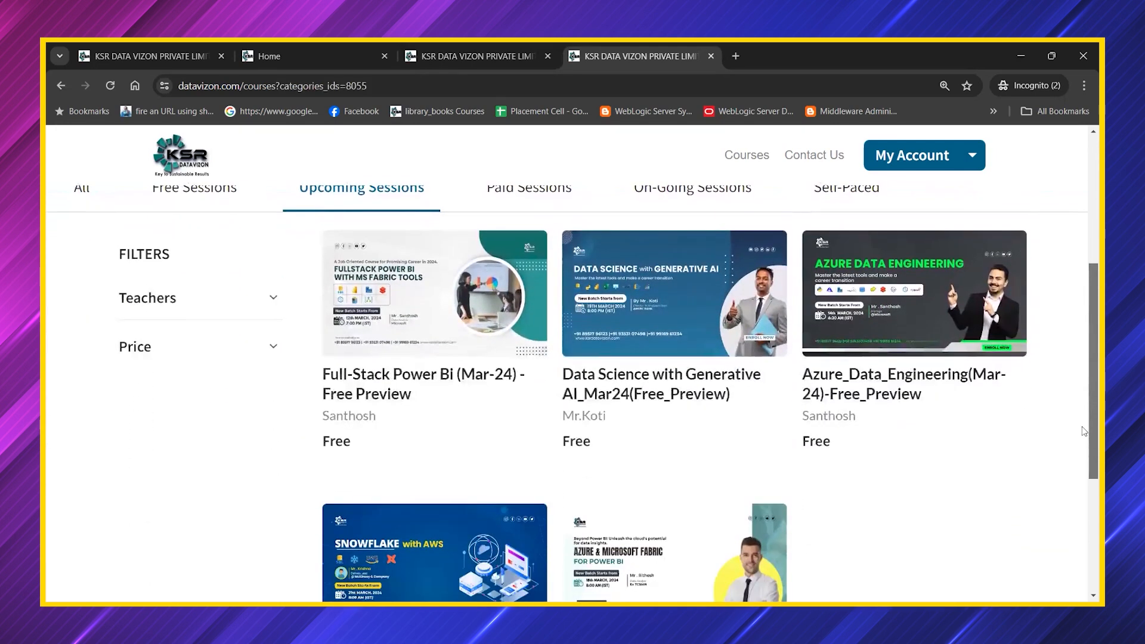
pyautogui.scroll(-3)
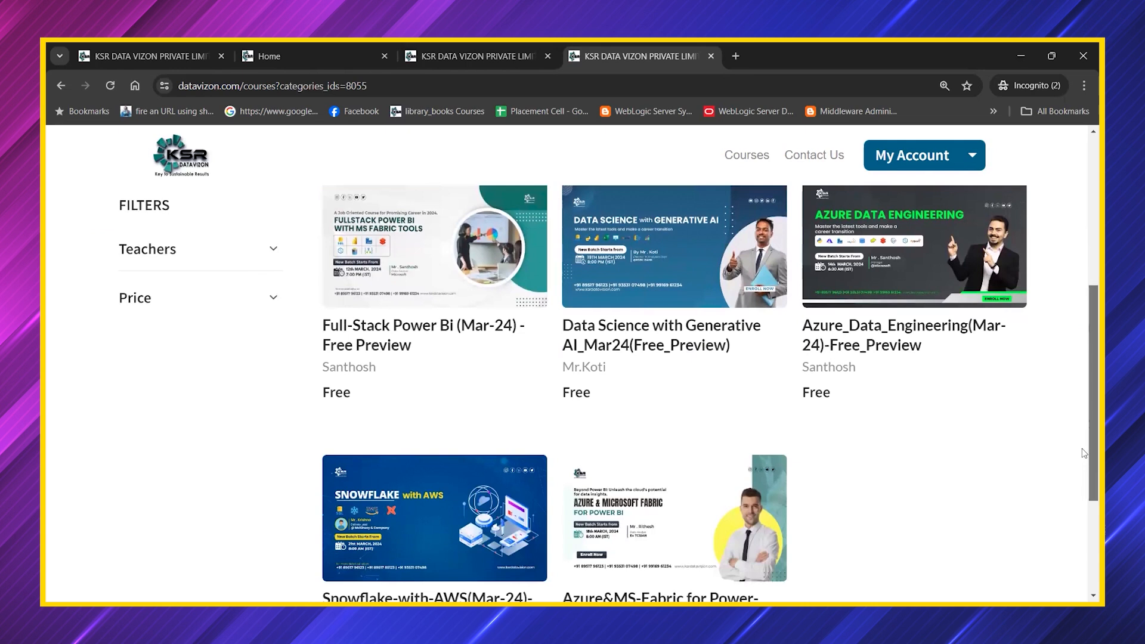
pyautogui.scroll(-3)
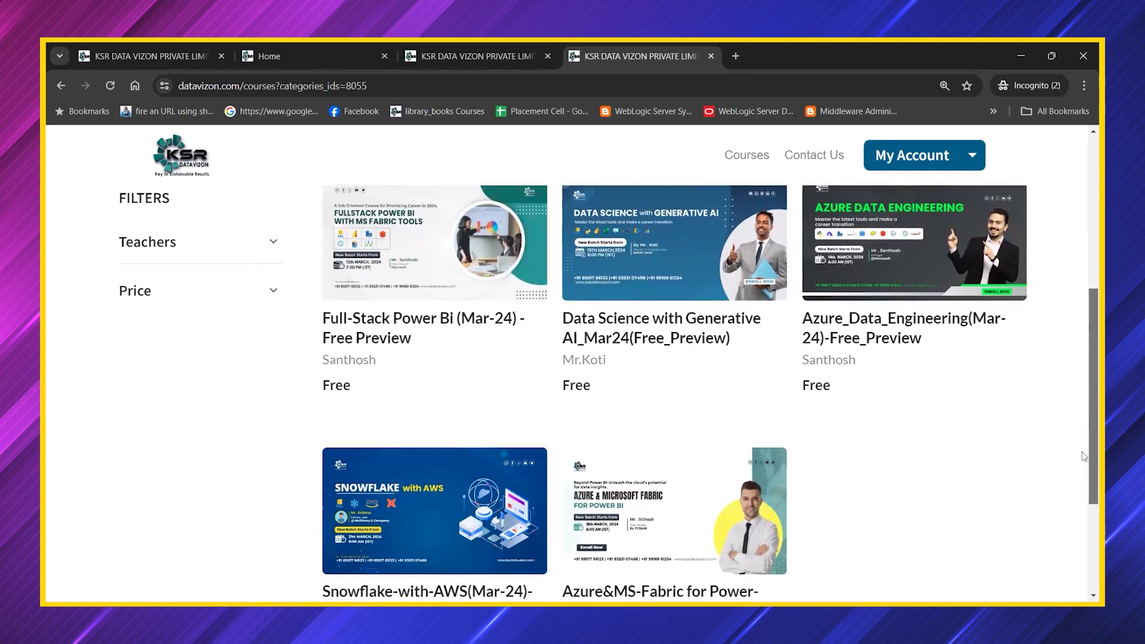
pyautogui.scroll(-3)
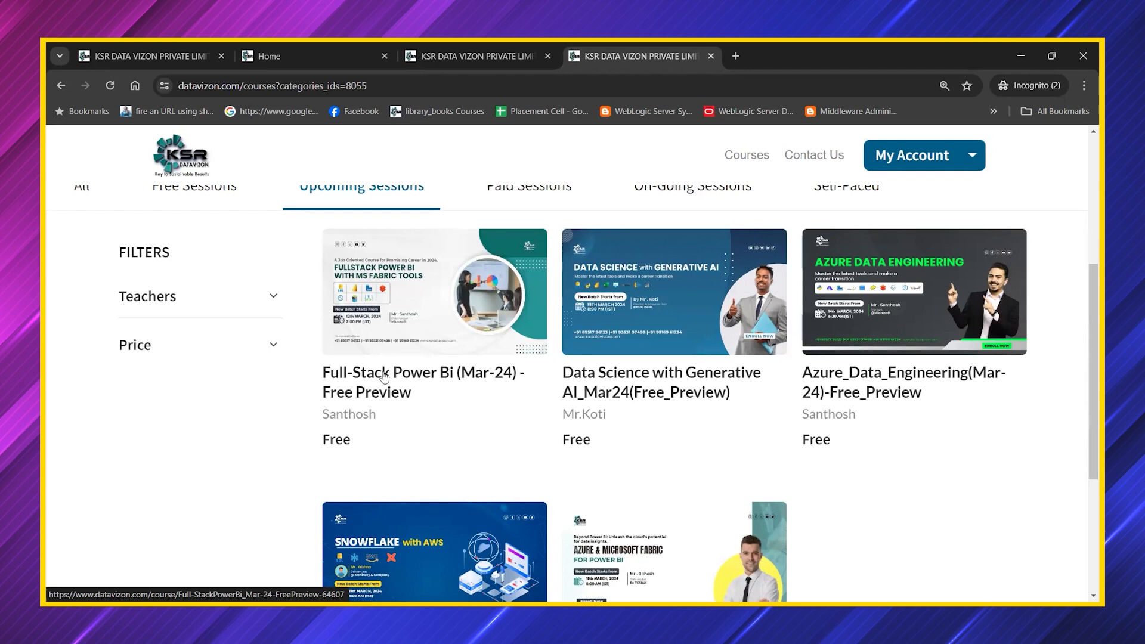
pyautogui.moveTo(372, 325)
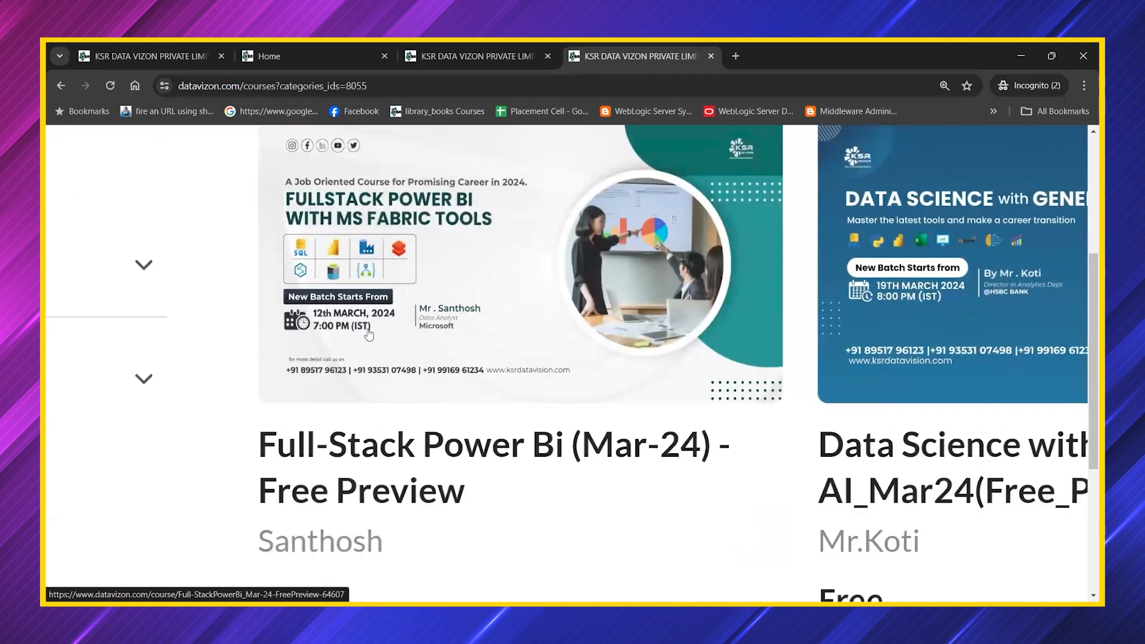
pyautogui.scroll(3)
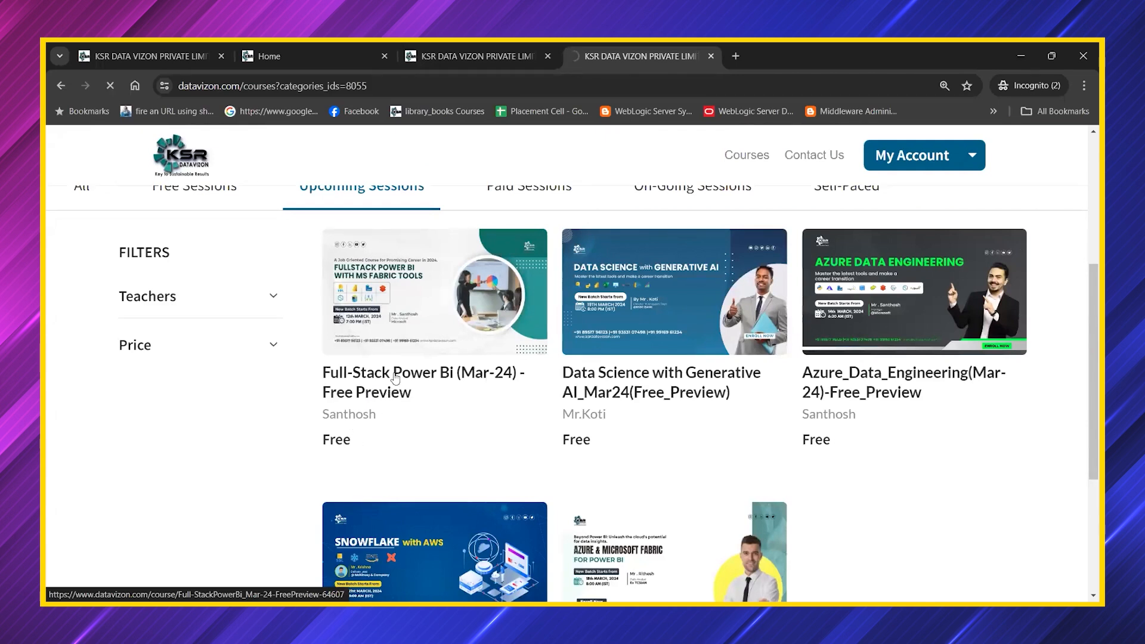
pyautogui.click(422, 381)
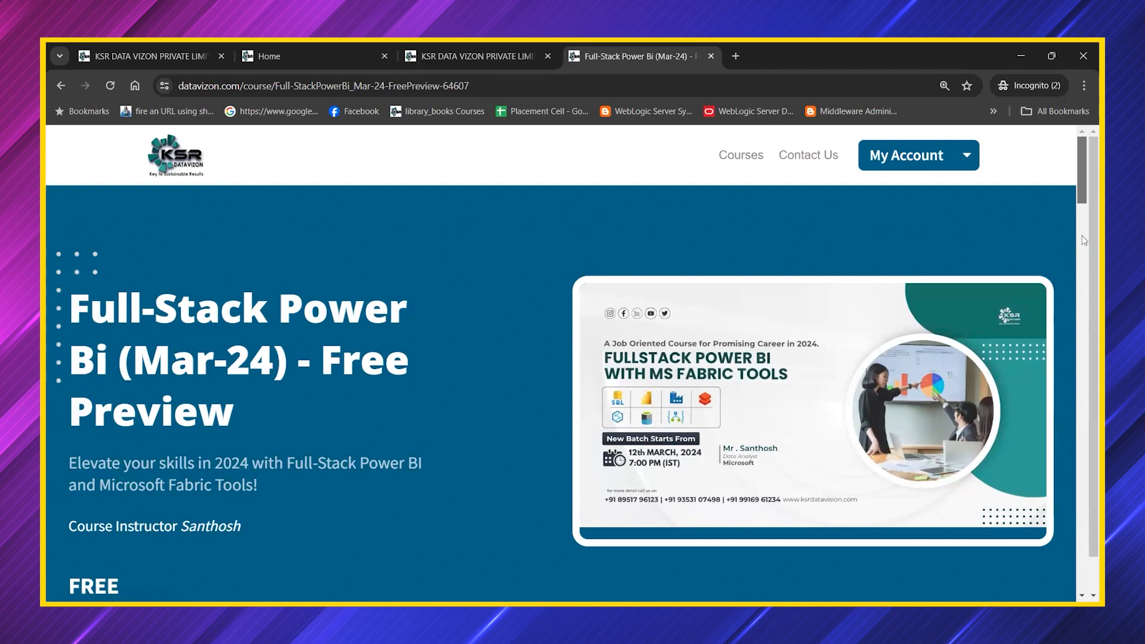
pyautogui.scroll(-3)
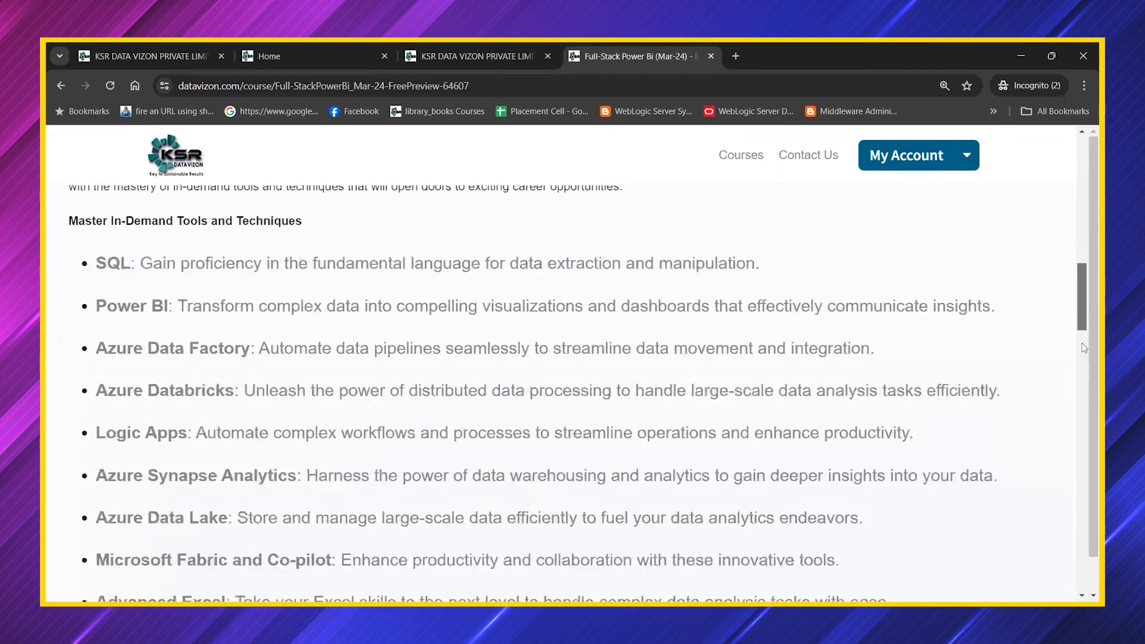
pyautogui.scroll(-3)
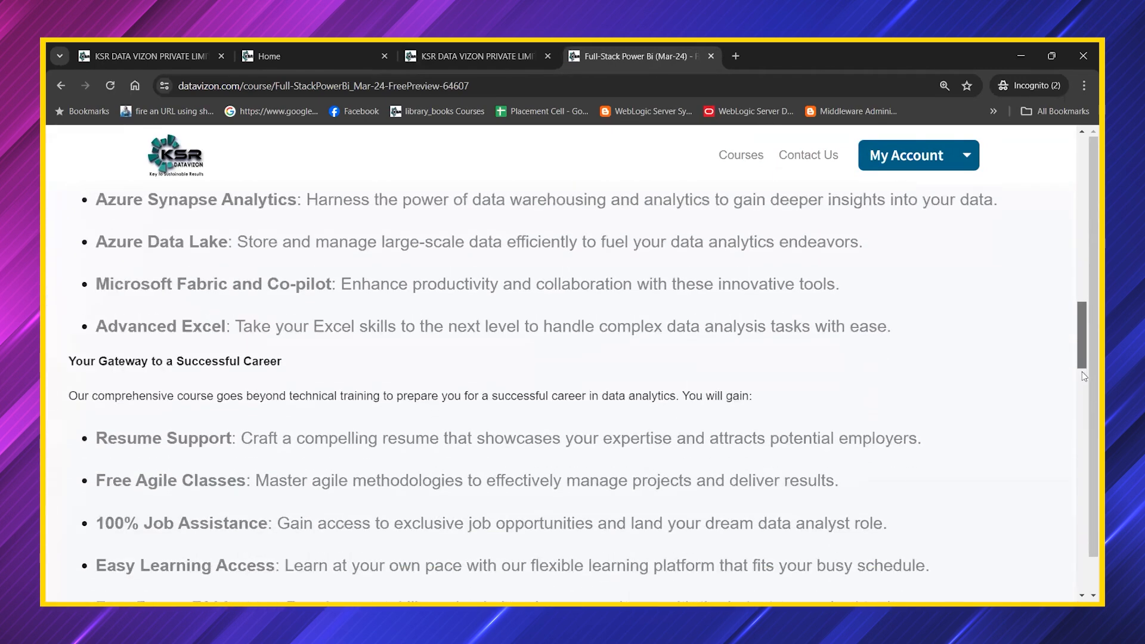
pyautogui.scroll(-3)
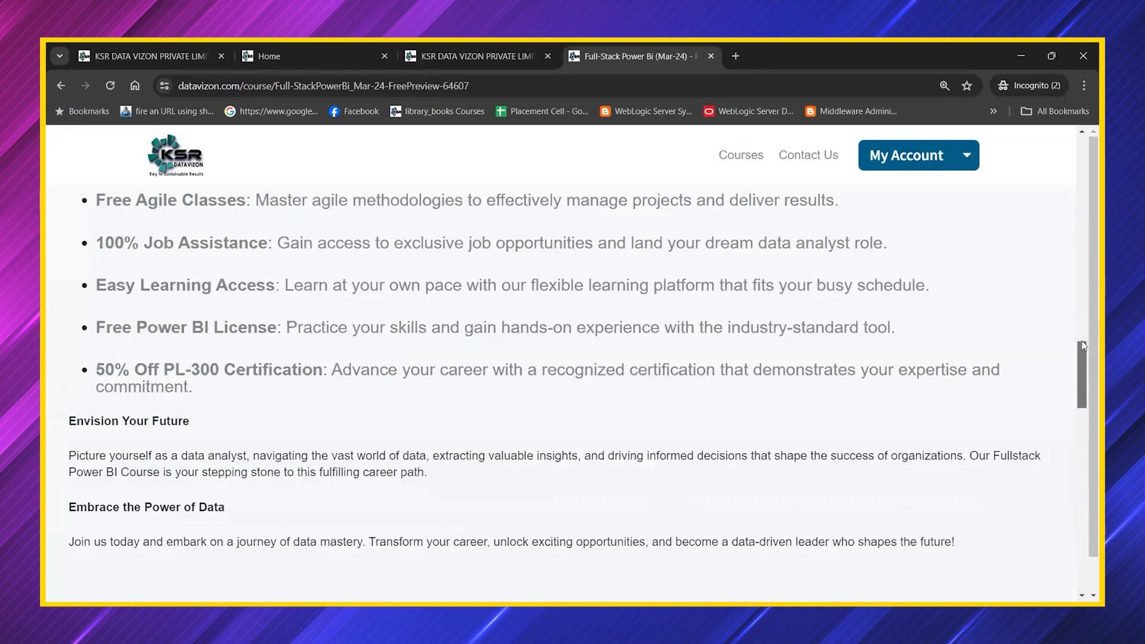
pyautogui.scroll(3)
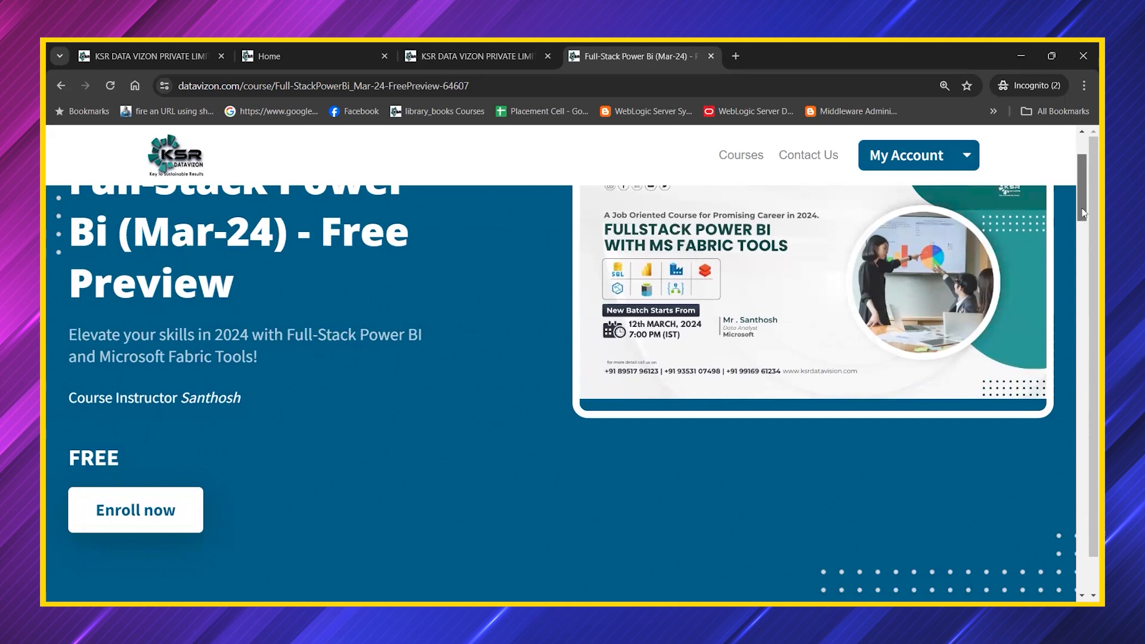
pyautogui.scroll(-3)
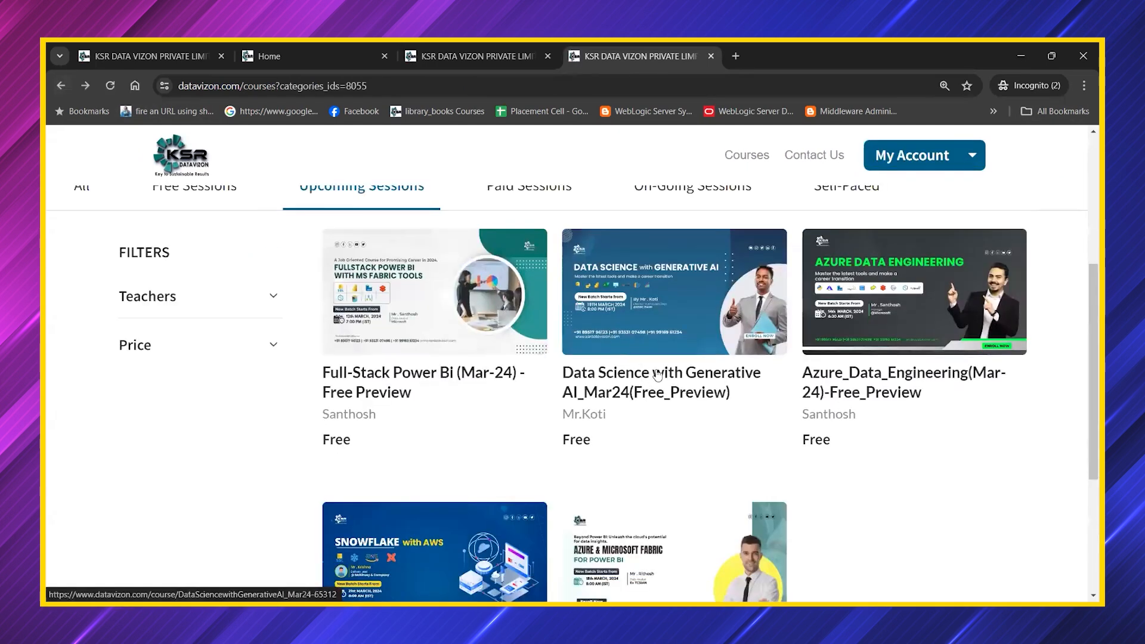
pyautogui.moveTo(621, 382)
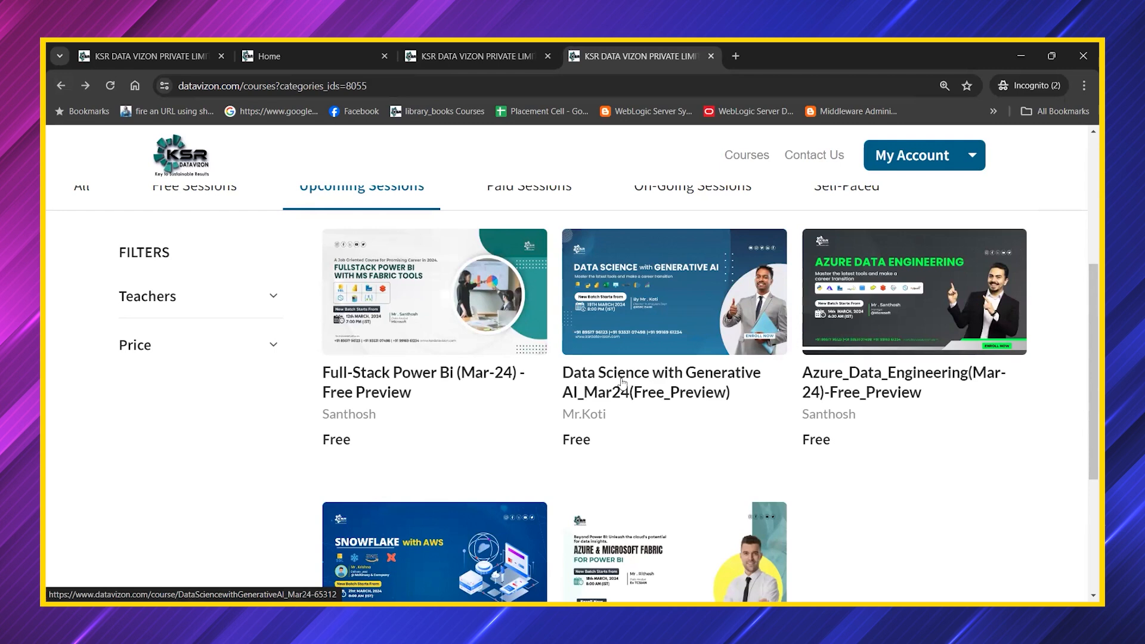
pyautogui.moveTo(631, 396)
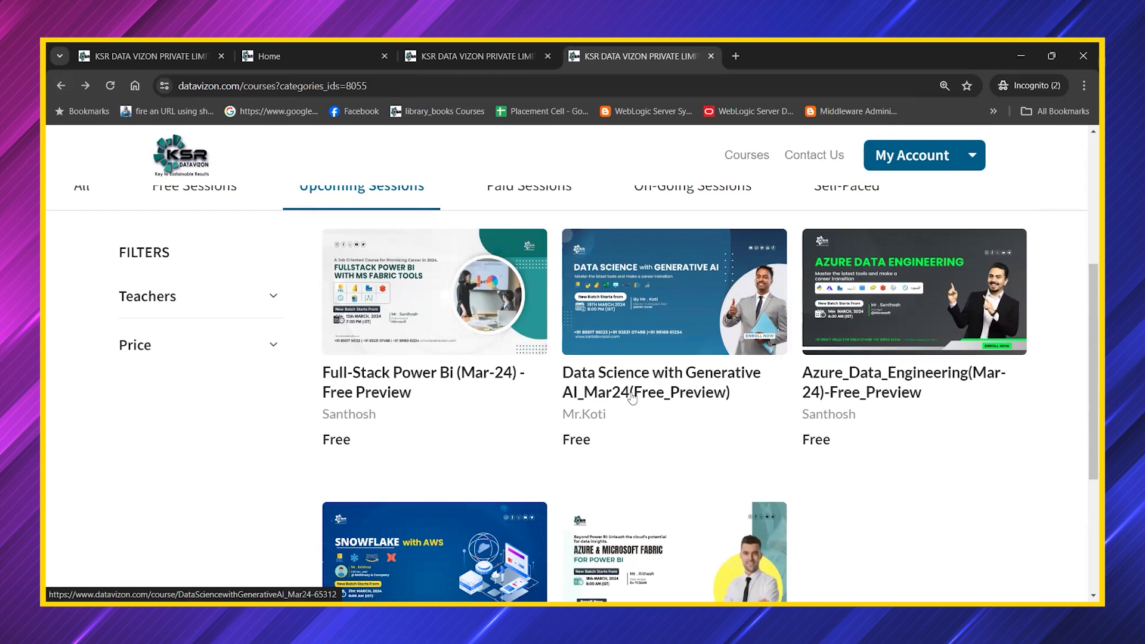
pyautogui.moveTo(652, 376)
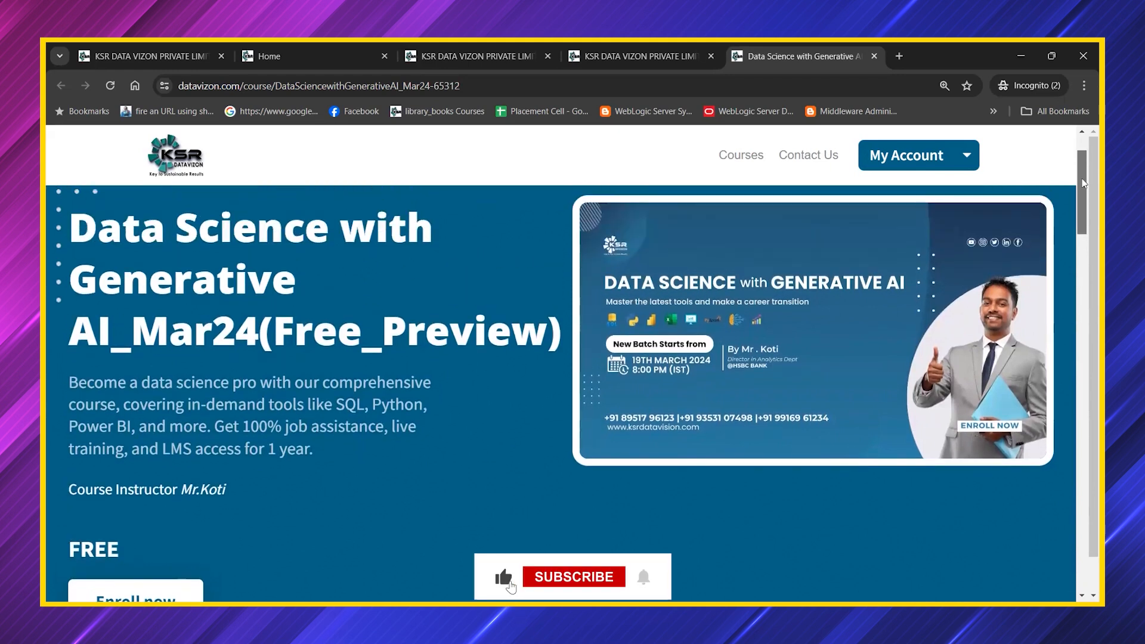
pyautogui.click(574, 576)
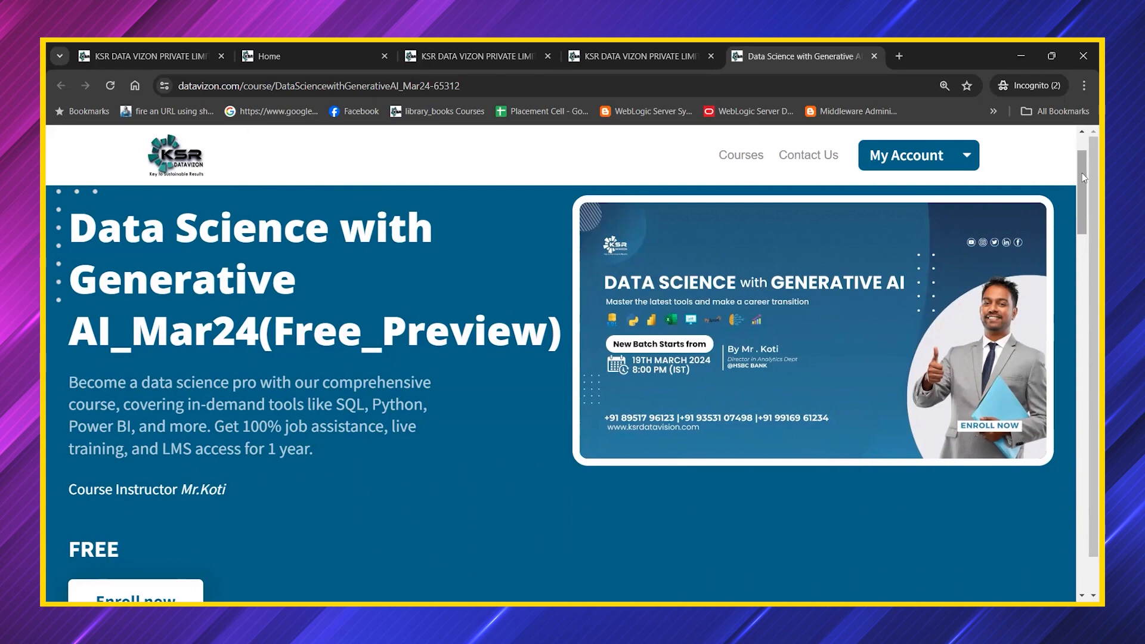
pyautogui.scroll(-3)
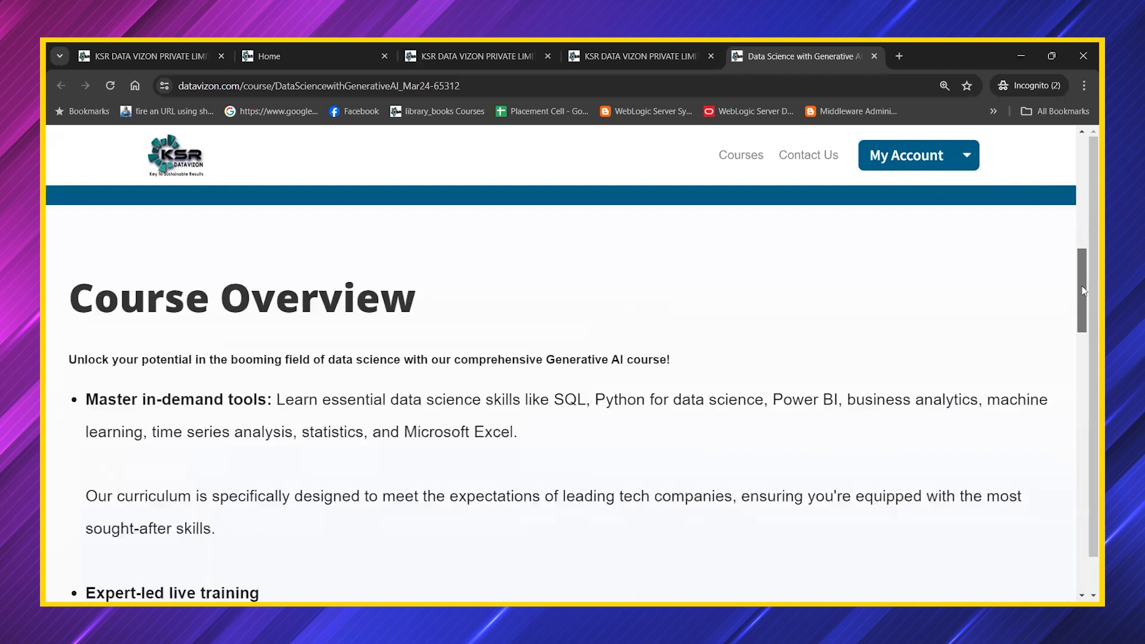
pyautogui.scroll(-3)
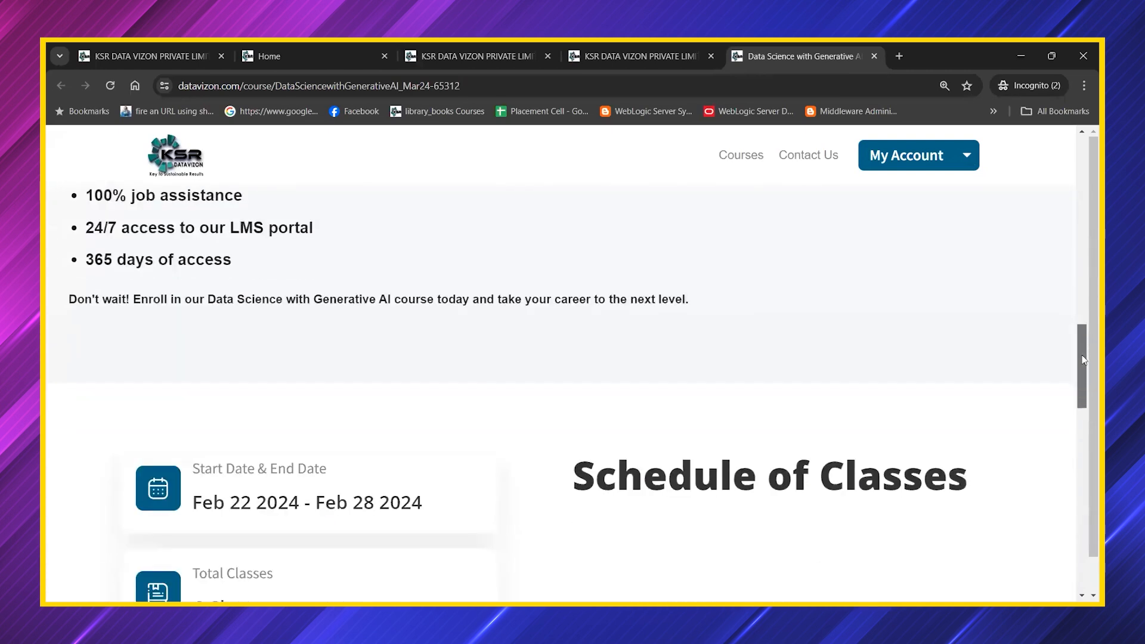
pyautogui.scroll(-3)
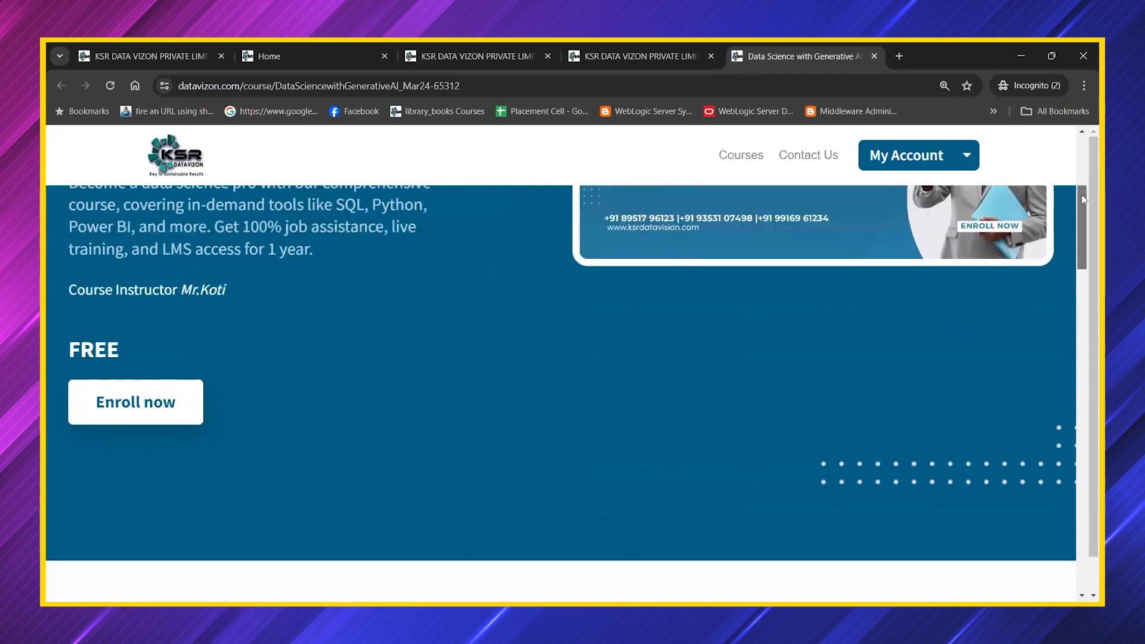
pyautogui.scroll(3)
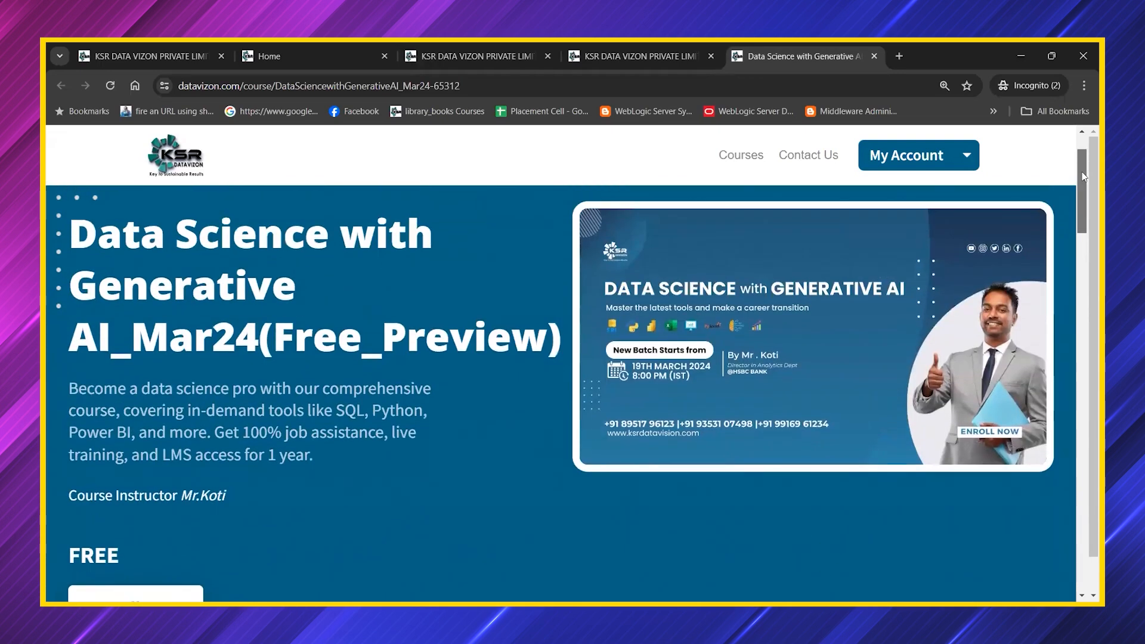
pyautogui.scroll(-3)
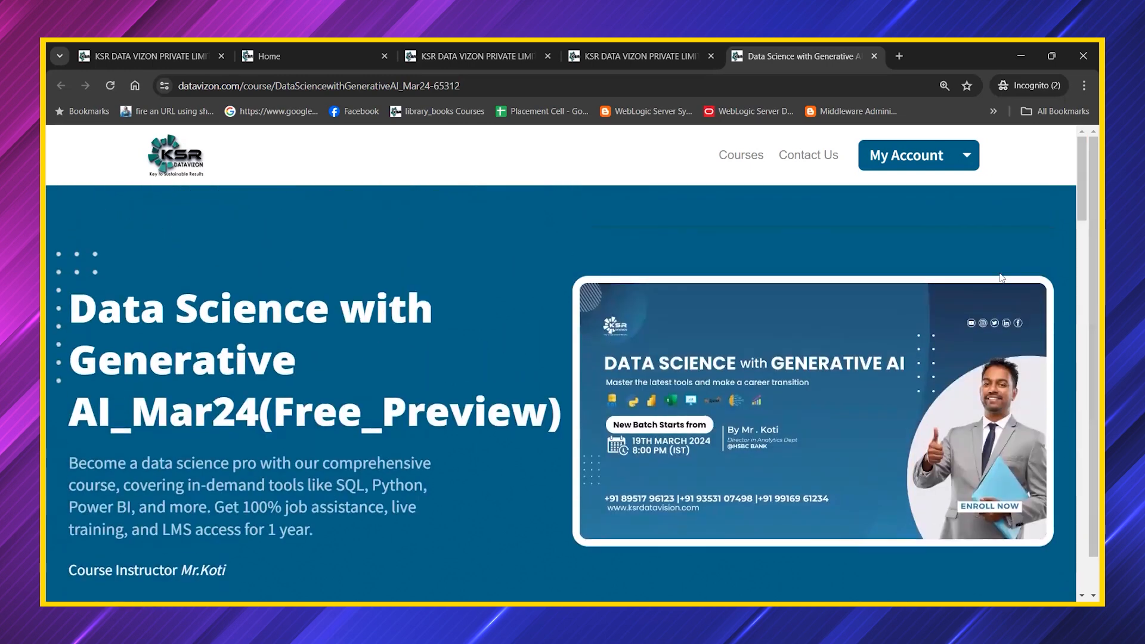
pyautogui.scroll(-3)
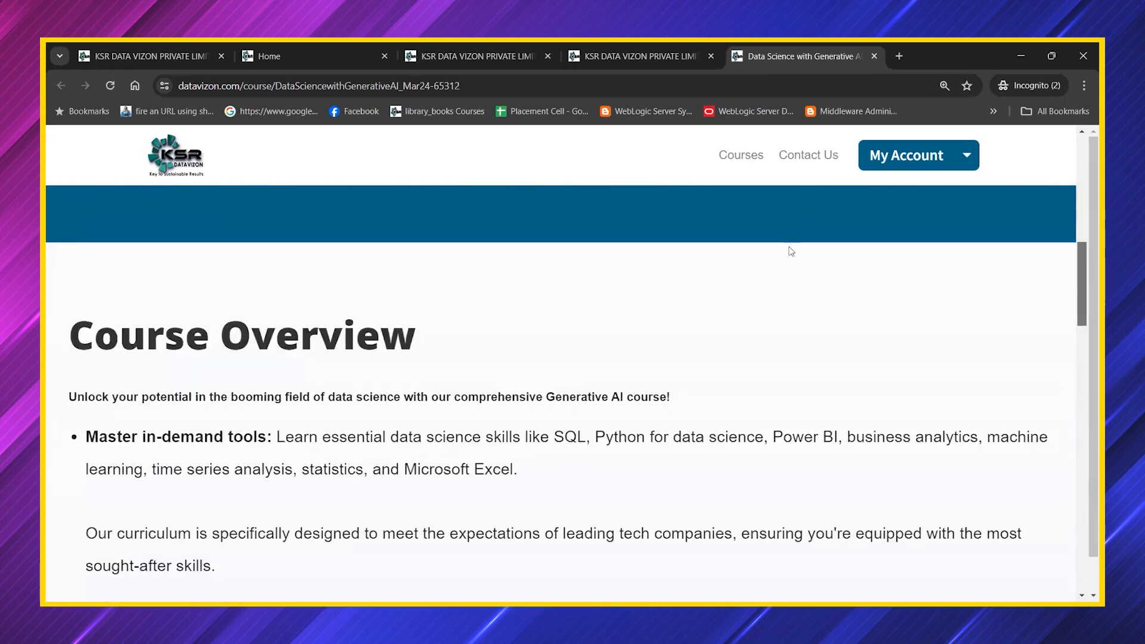
pyautogui.scroll(3)
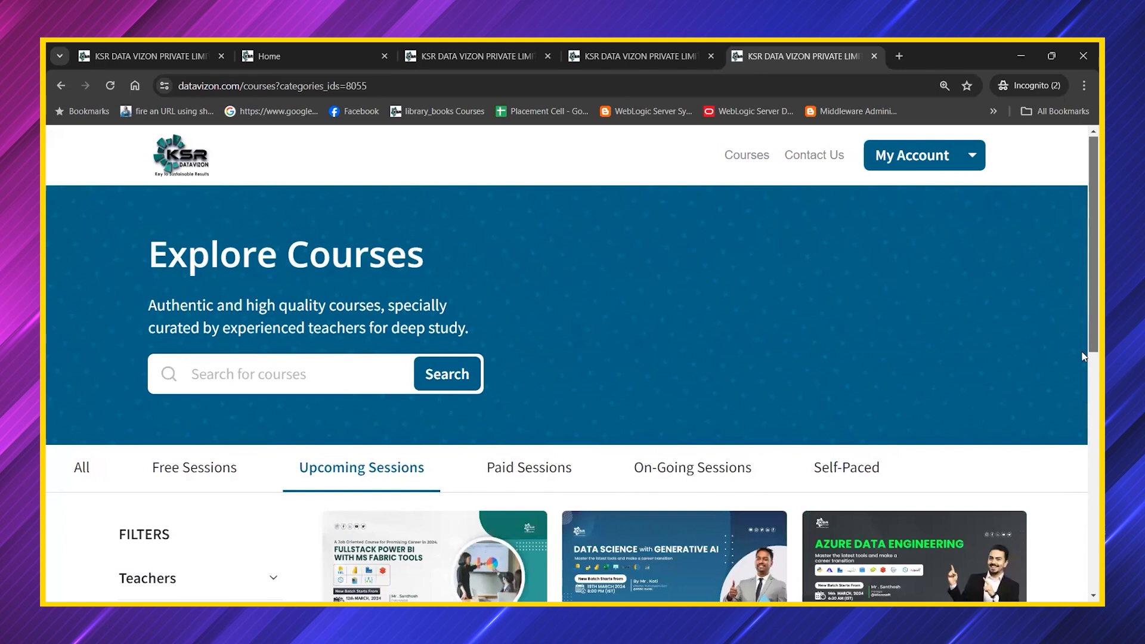
# Select the Azure_Data_Engineering(Mar-24)-Free_Preview card from the Upcoming Sessions listing
pyautogui.scroll(-3)
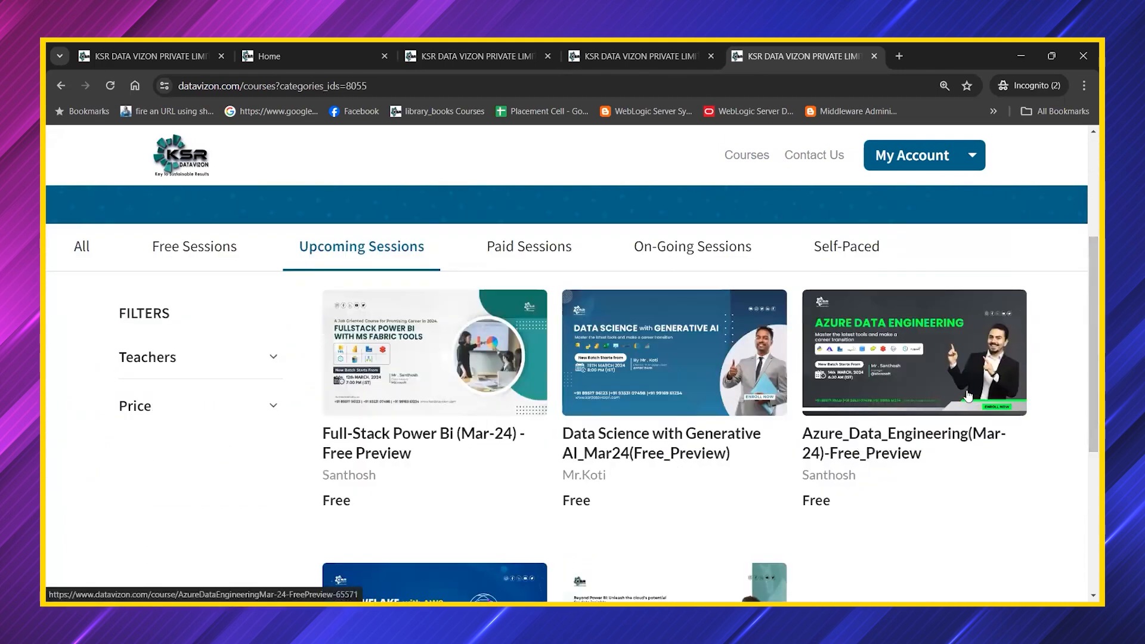
pyautogui.moveTo(861, 399)
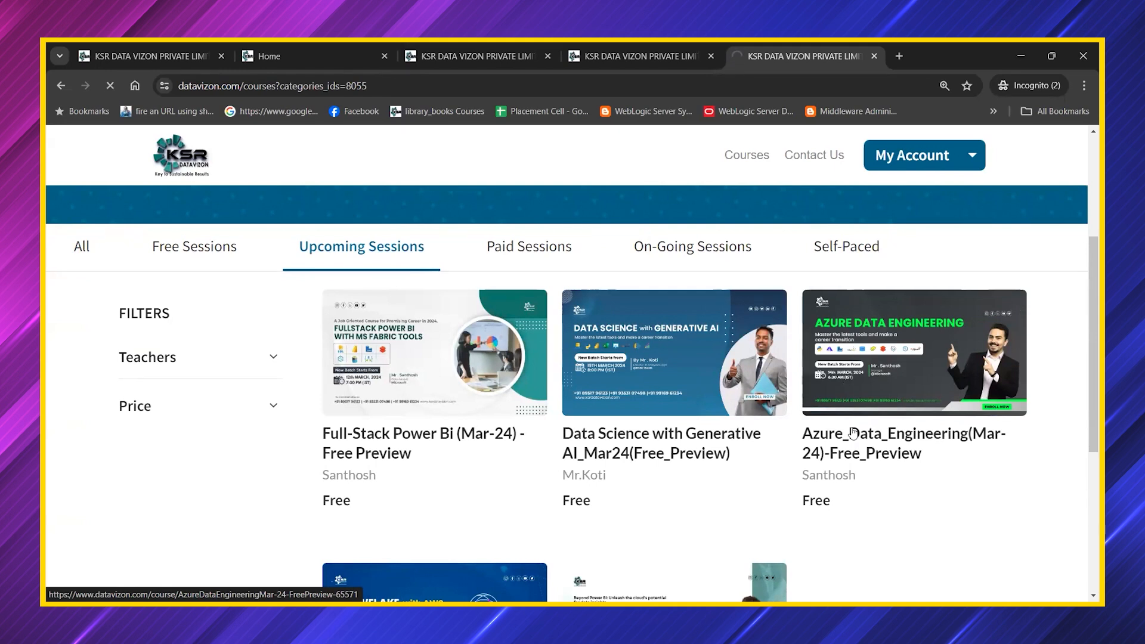
pyautogui.click(913, 350)
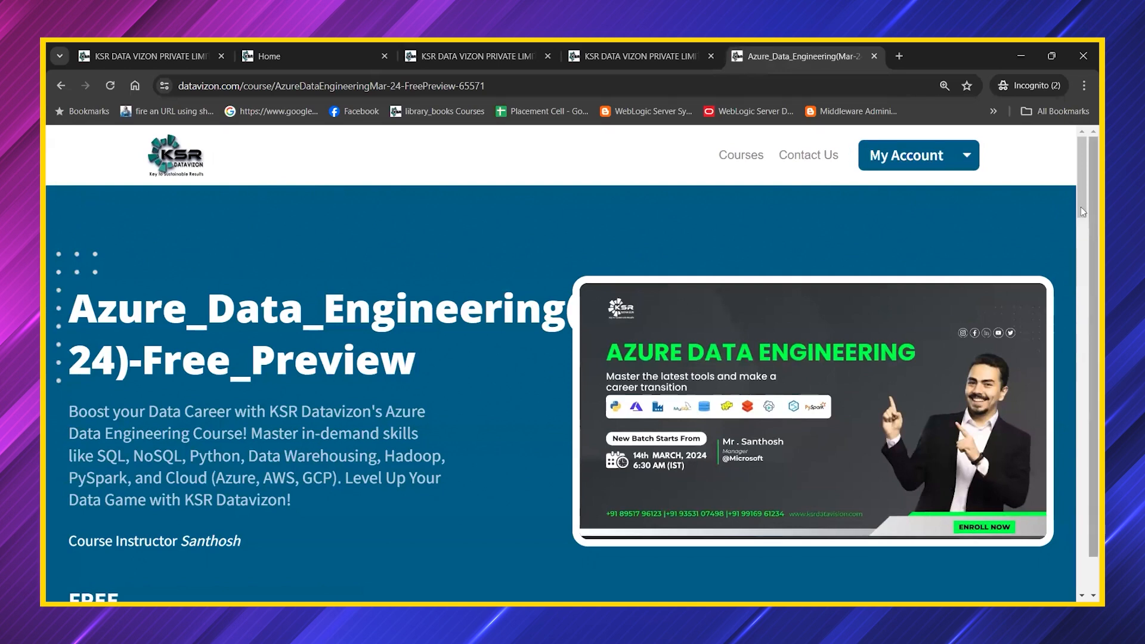
pyautogui.scroll(-3)
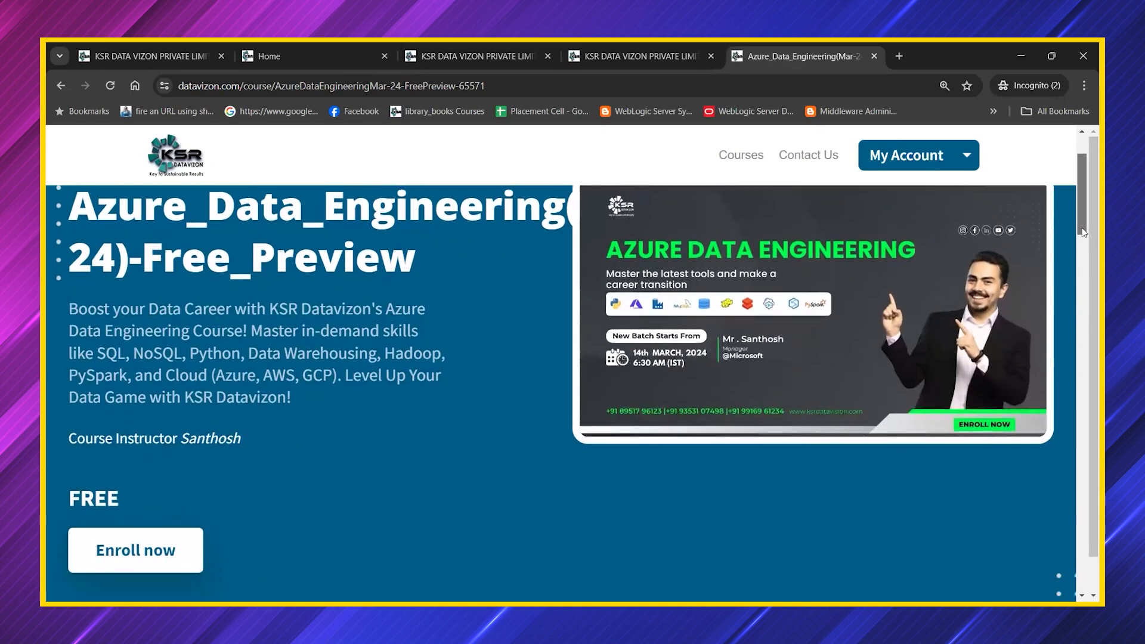
pyautogui.scroll(-3)
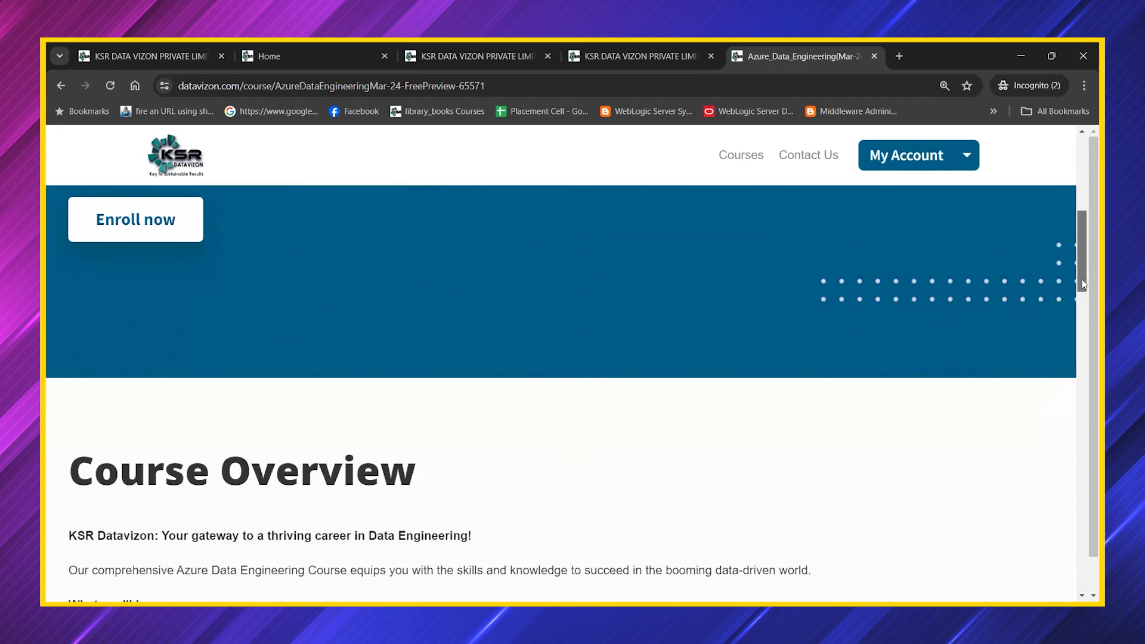
pyautogui.scroll(-3)
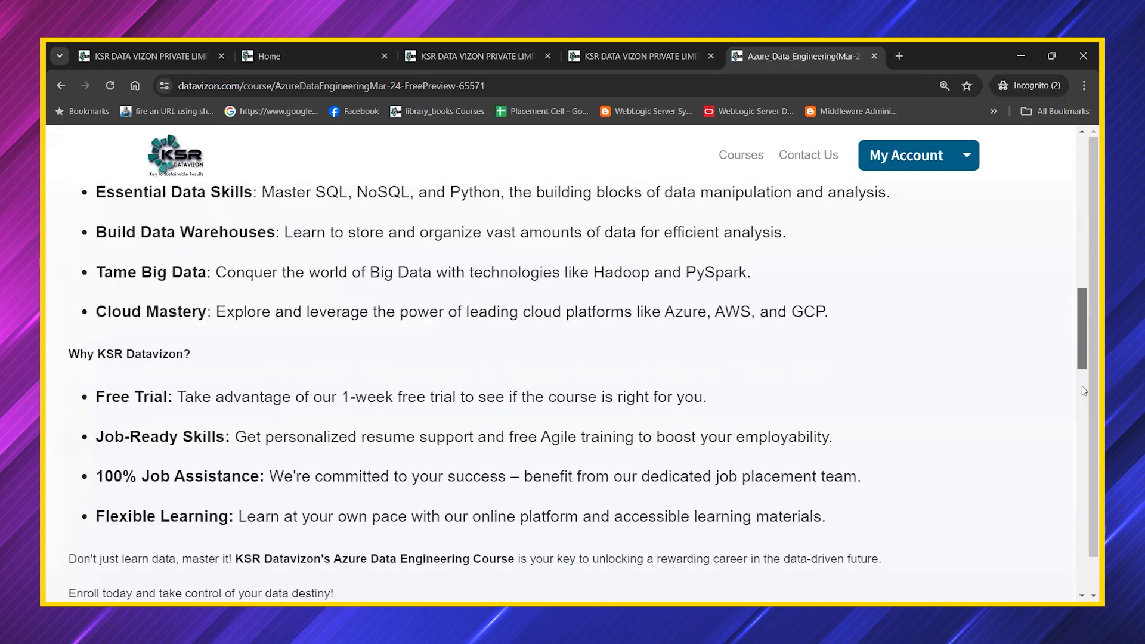
pyautogui.scroll(-3)
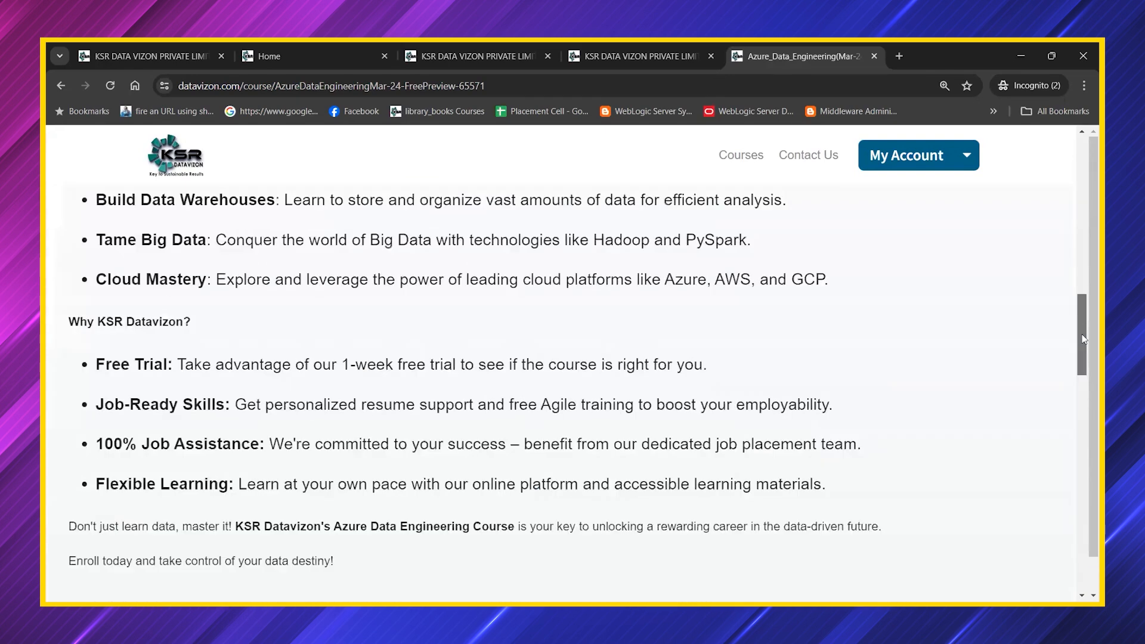
pyautogui.scroll(3)
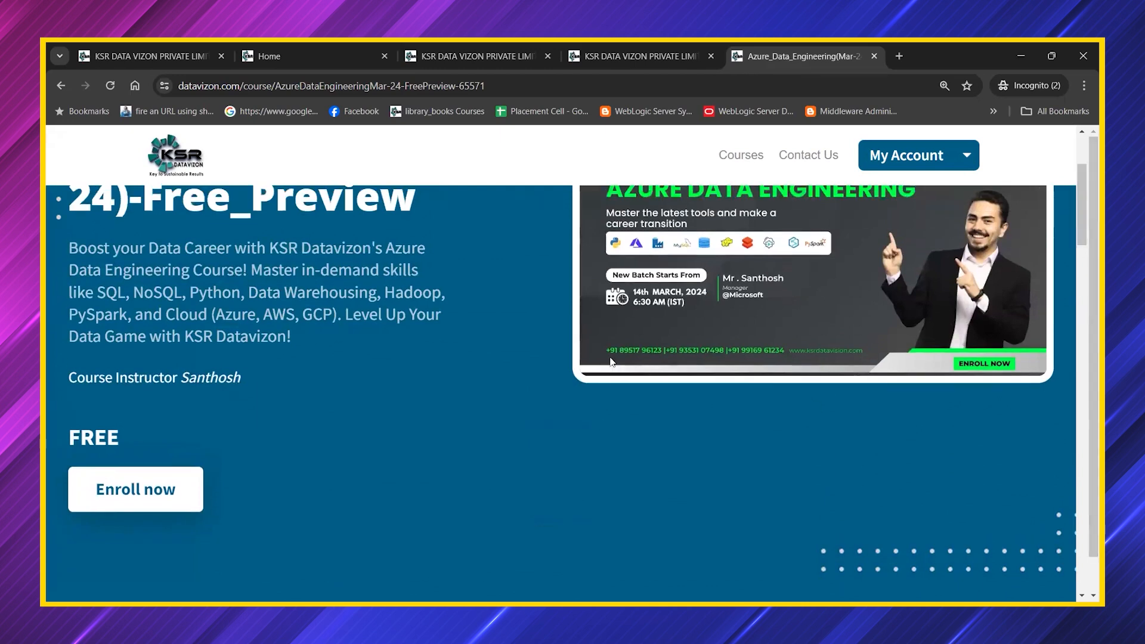
pyautogui.moveTo(134, 488)
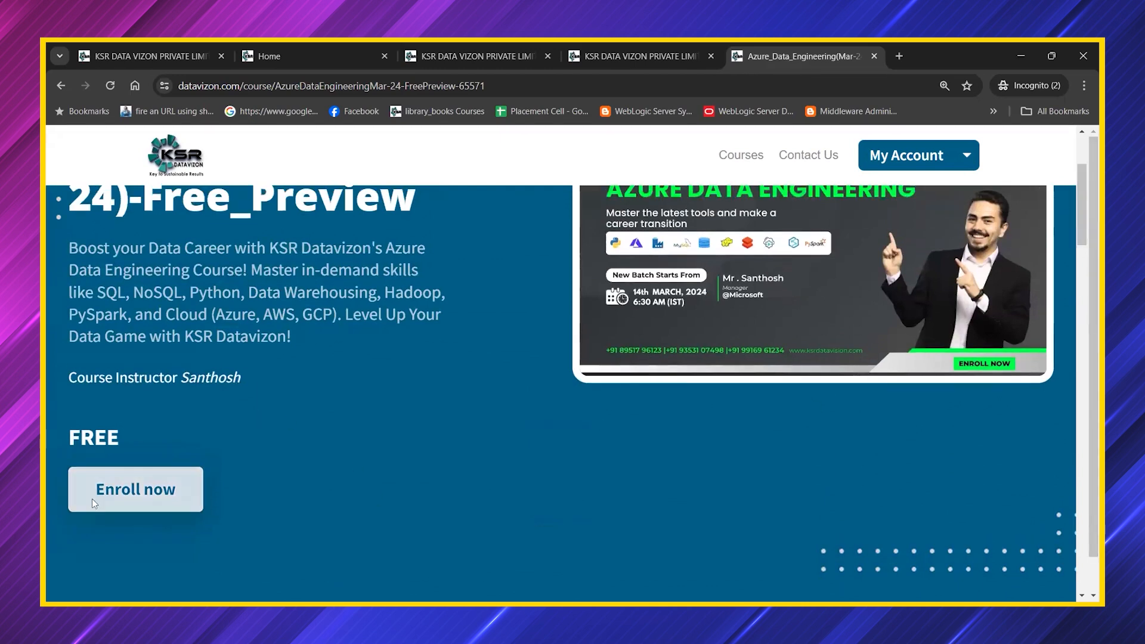
# Enroll in the free Azure Data Engineering preview, then choose 'Explore other Courses' from the confirmation
pyautogui.click(135, 489)
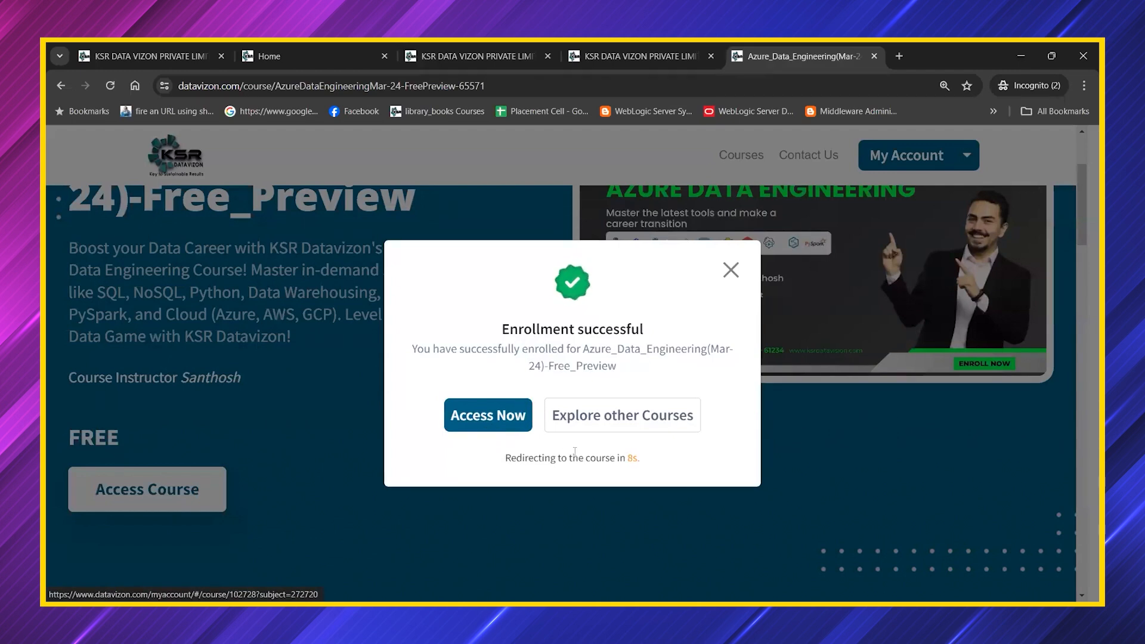
pyautogui.moveTo(668, 387)
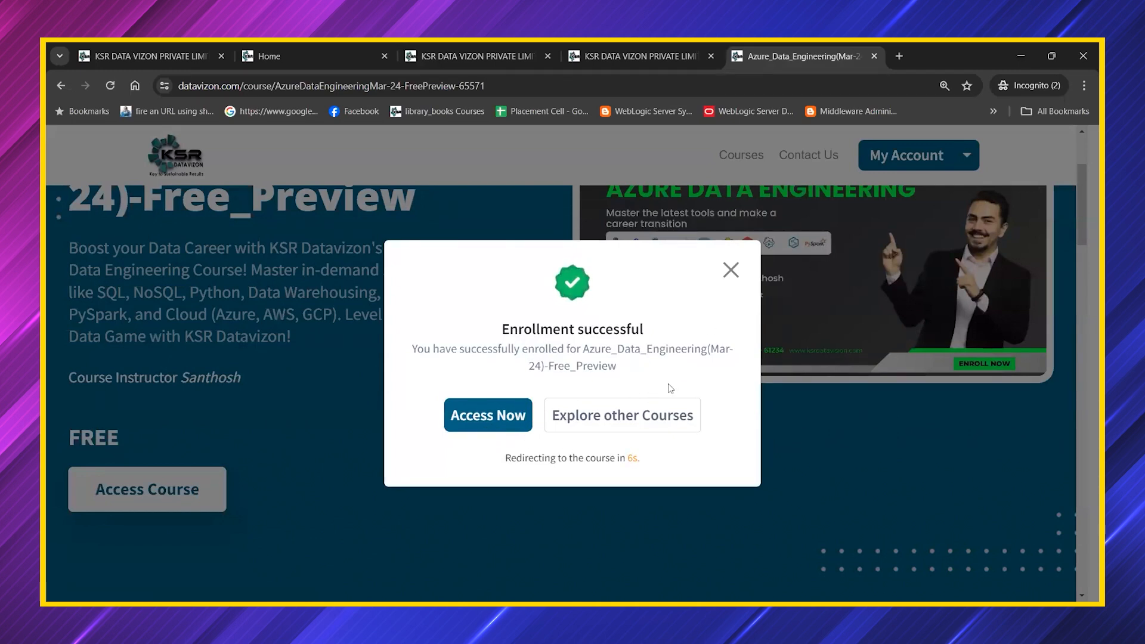
pyautogui.click(621, 415)
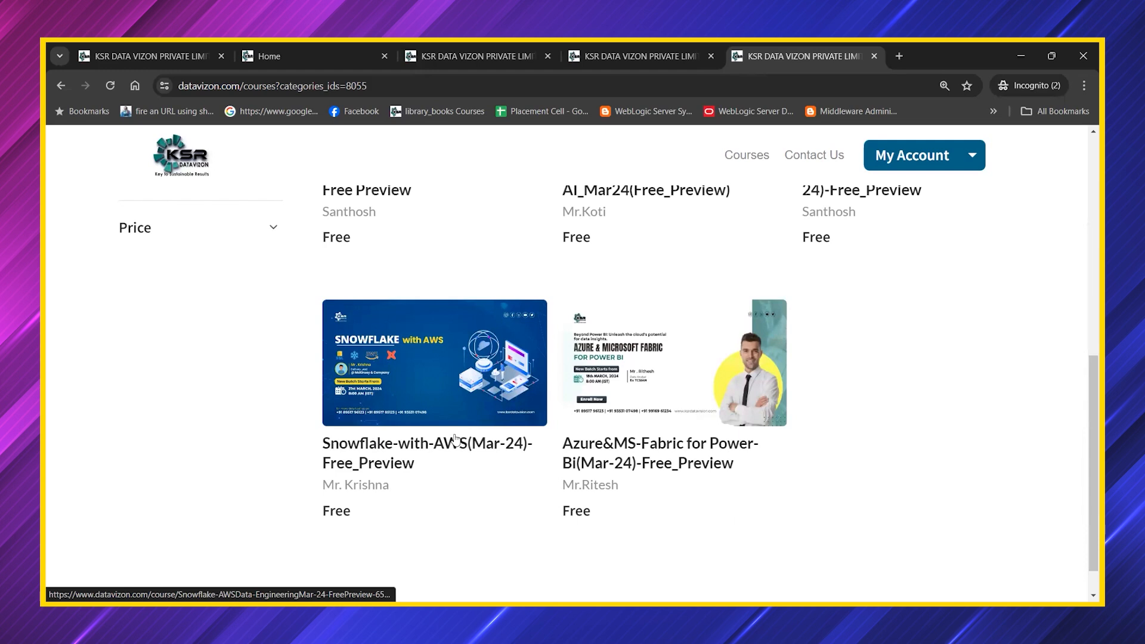
pyautogui.moveTo(447, 313)
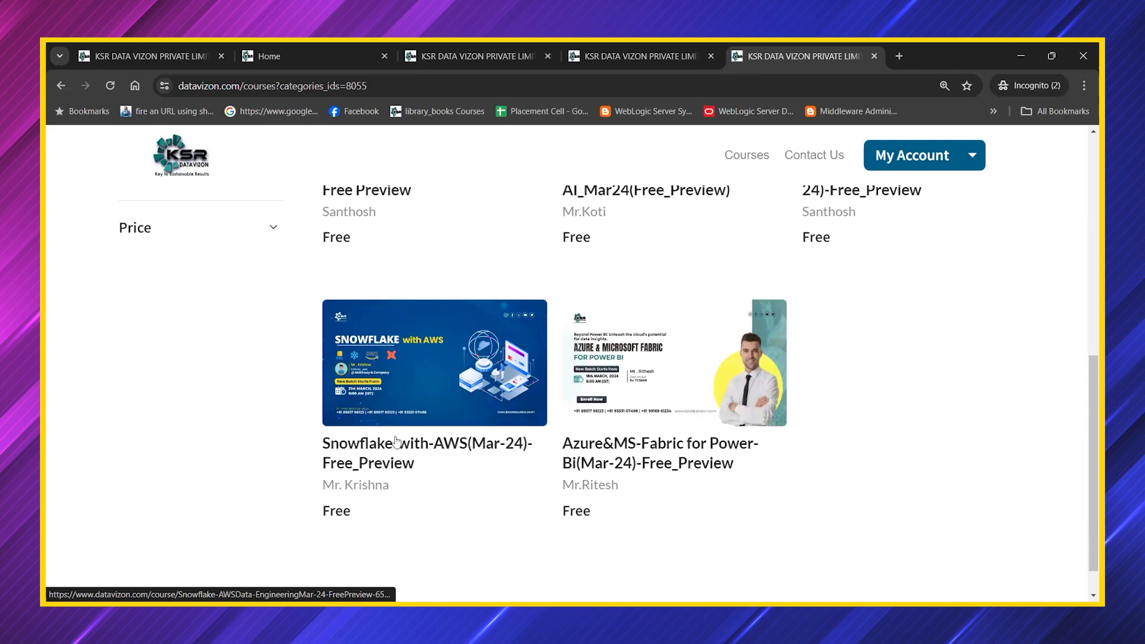
pyautogui.moveTo(388, 445)
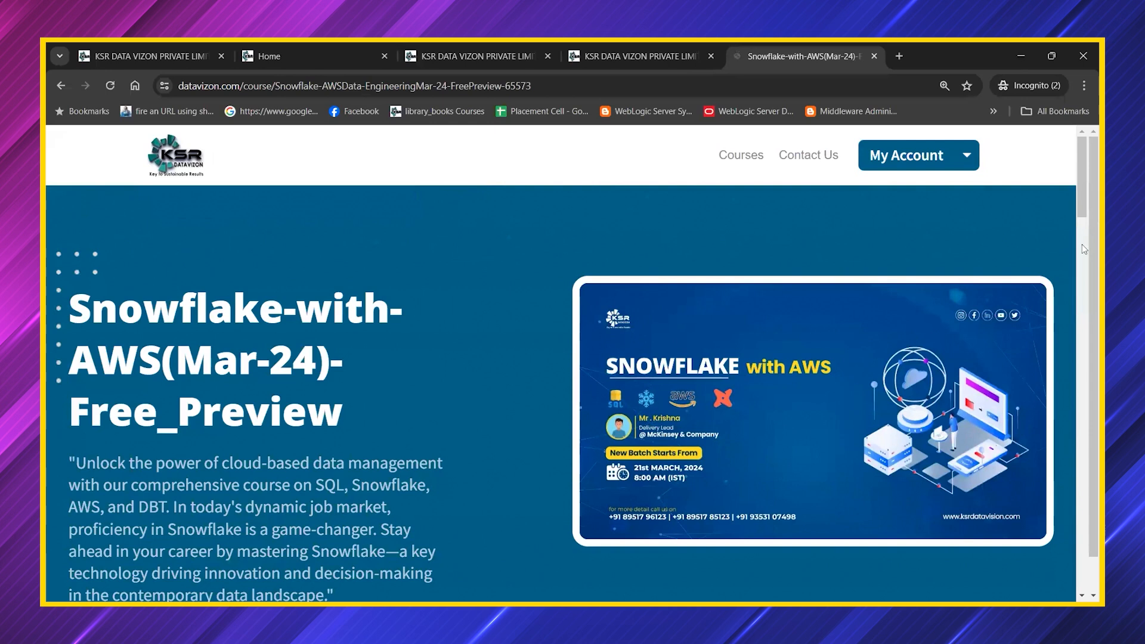
# Review the Snowflake-with-AWS course overview and schedule, then return to the Courses catalogue
pyautogui.scroll(-3)
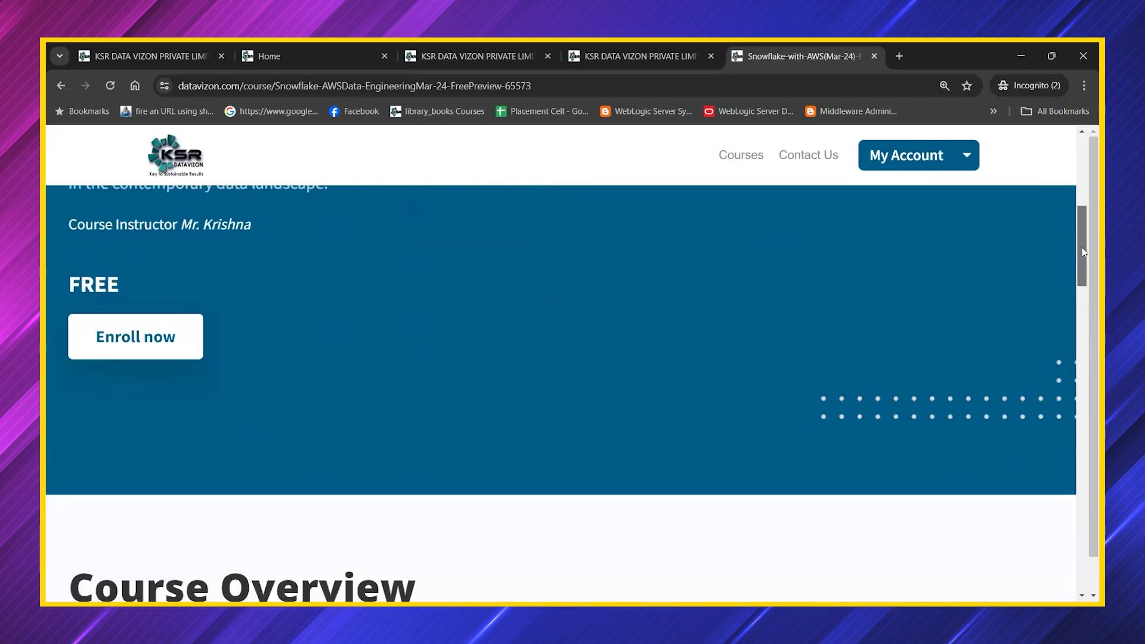
pyautogui.scroll(-3)
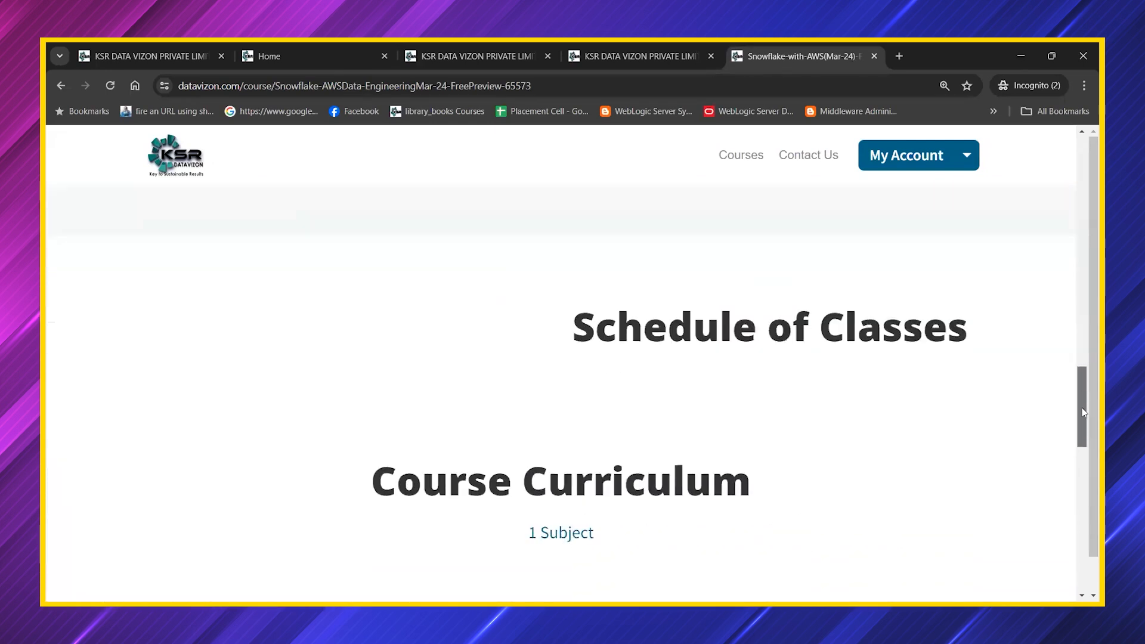
pyautogui.scroll(-3)
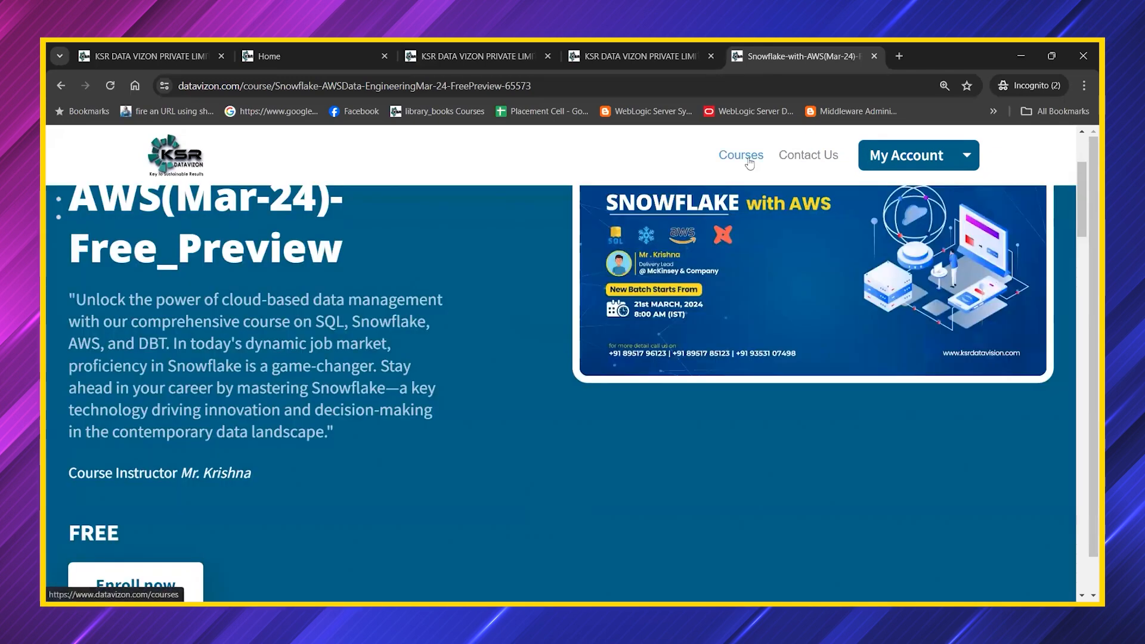
pyautogui.click(740, 155)
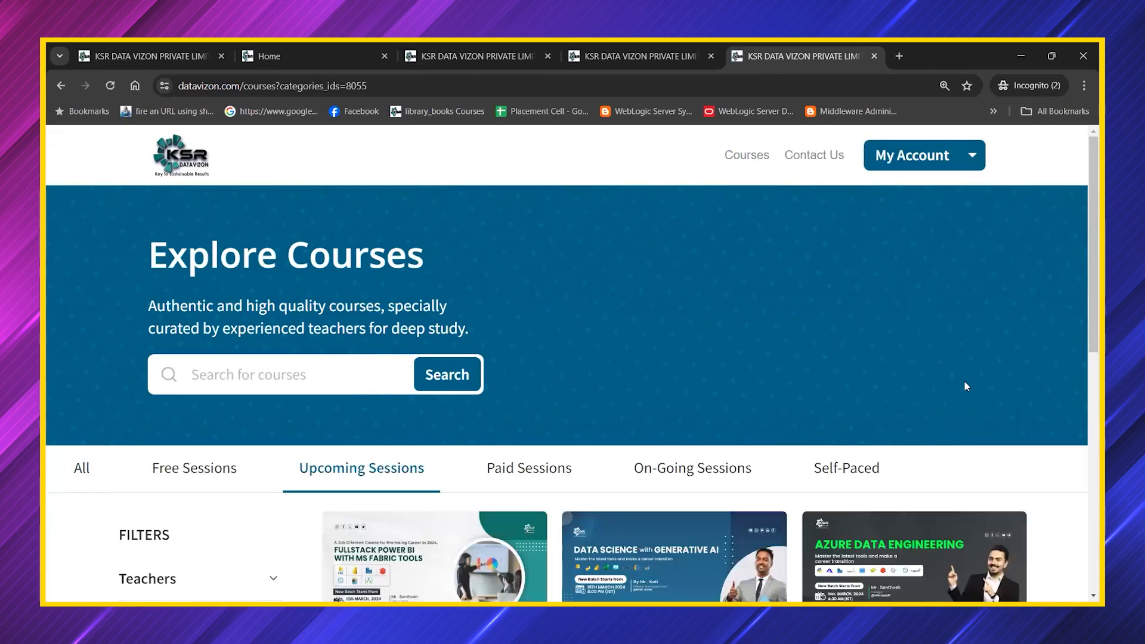
# Select the Azure&MS-Fabric for Power-Bi(Mar-24)-Free_Preview card in the Upcoming Sessions list
pyautogui.scroll(-3)
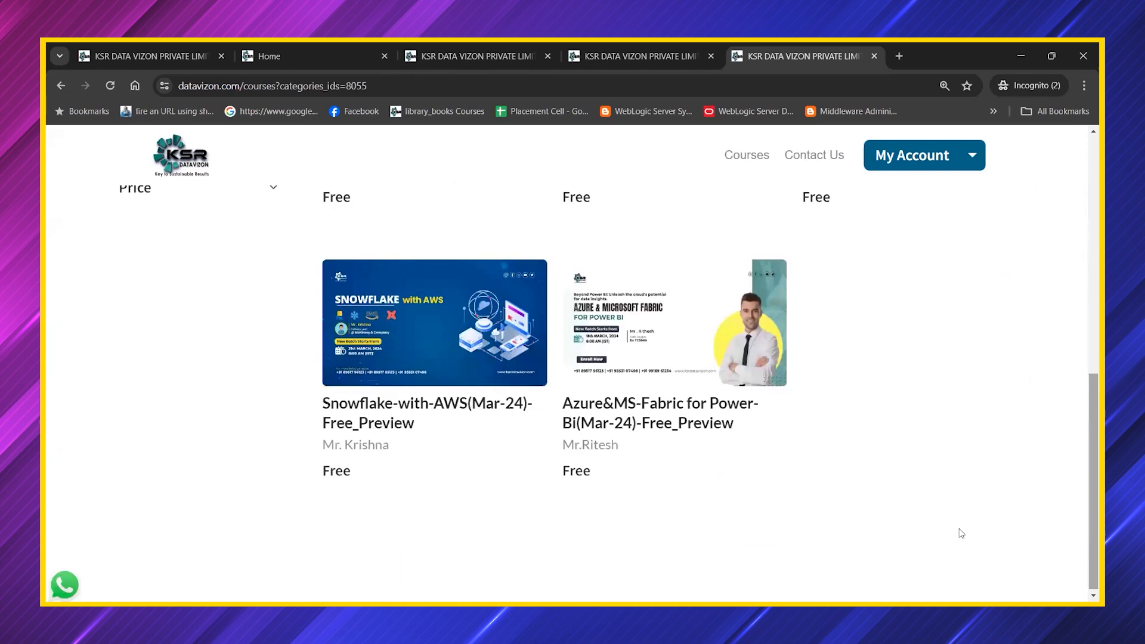
pyautogui.click(659, 413)
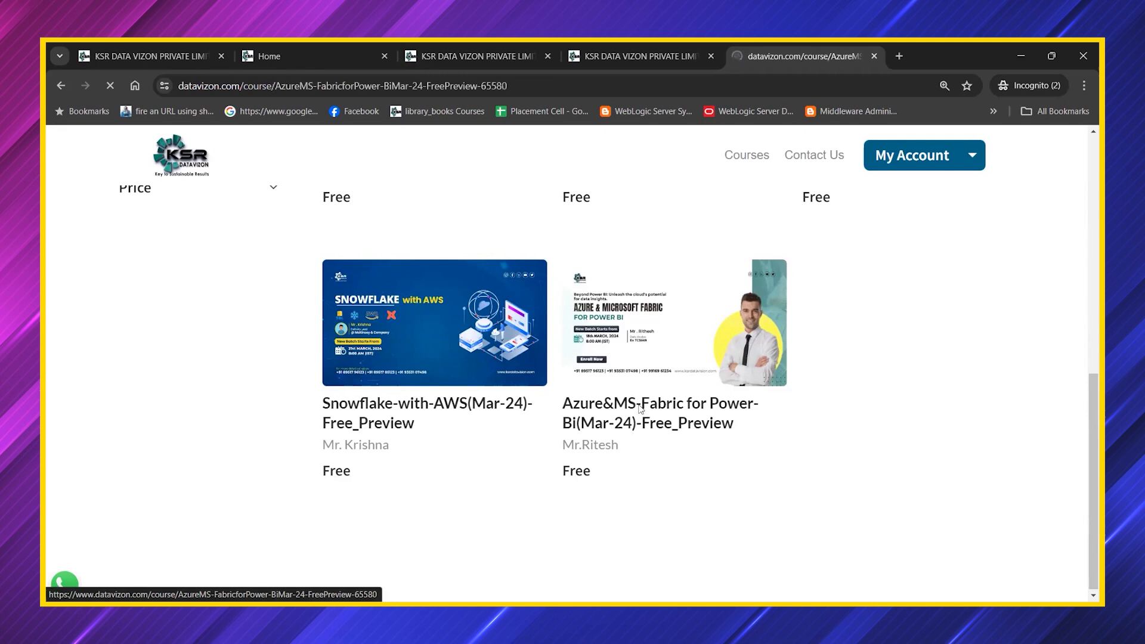
# Load the Azure&MS-Fabric course page and review its description, instructor Mr. Ritesh and free Enroll now section
pyautogui.click(659, 412)
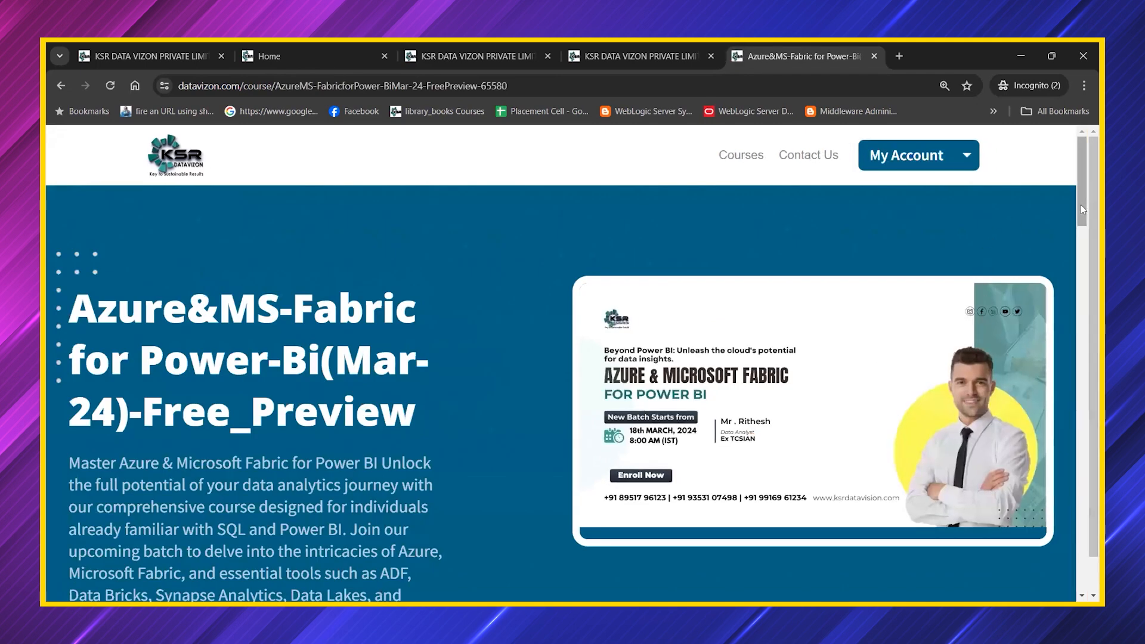
pyautogui.scroll(-3)
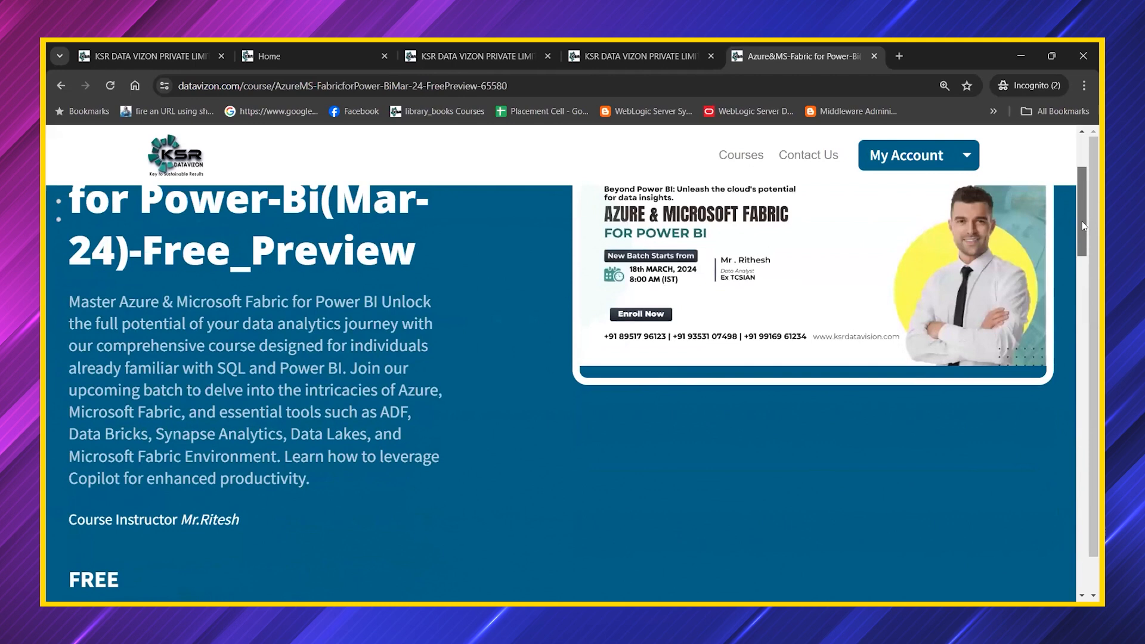
pyautogui.scroll(3)
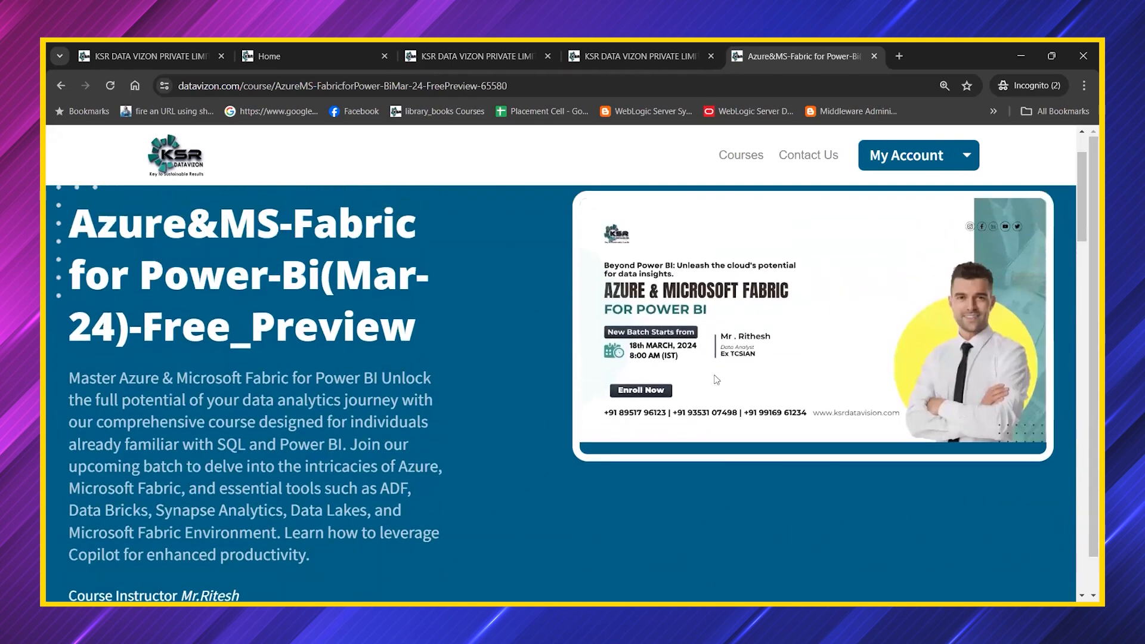
pyautogui.moveTo(942, 289)
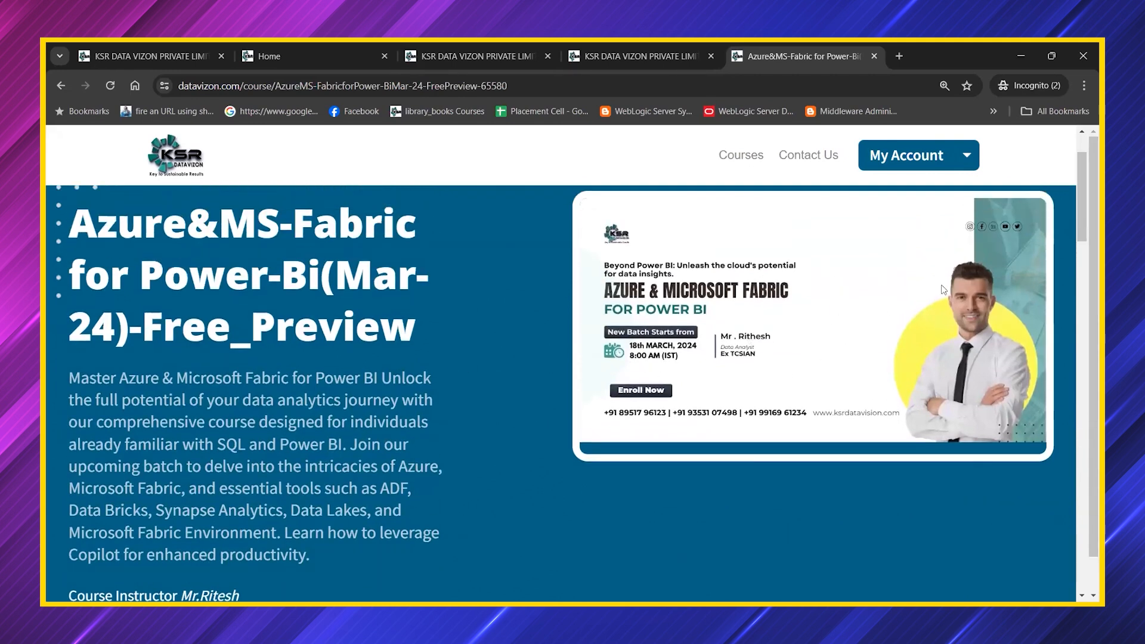
pyautogui.scroll(-3)
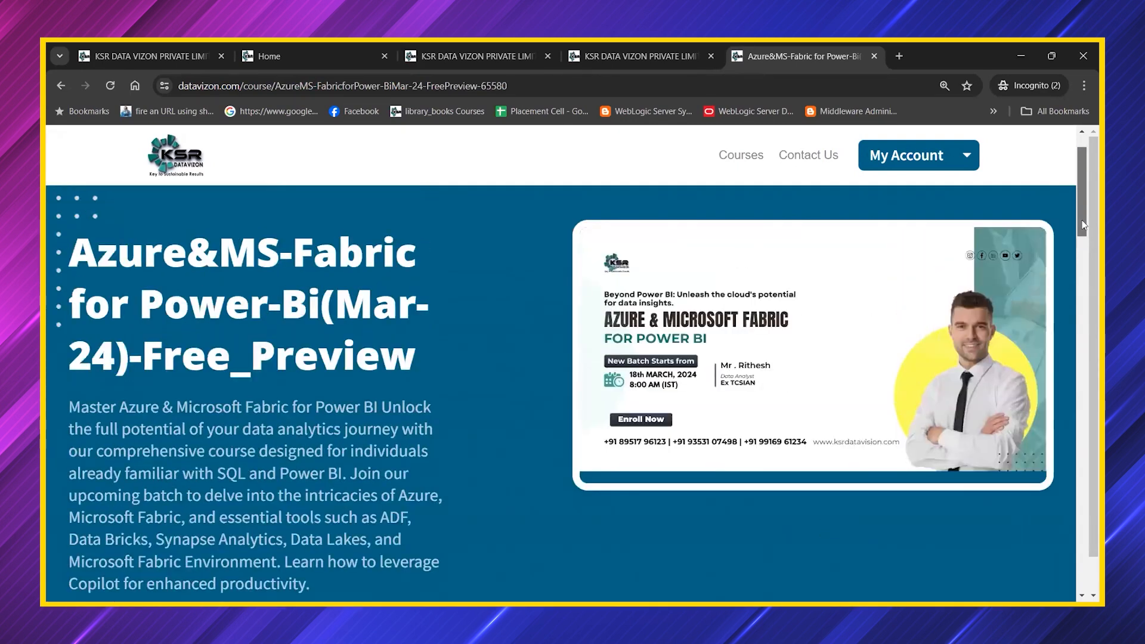
pyautogui.scroll(-3)
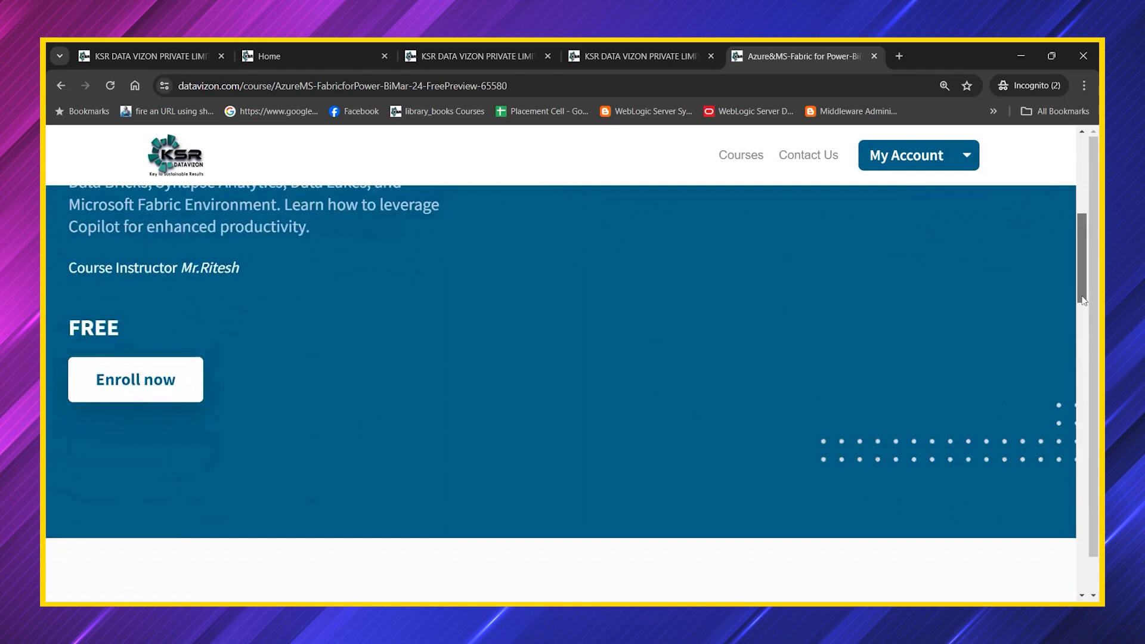
pyautogui.scroll(-3)
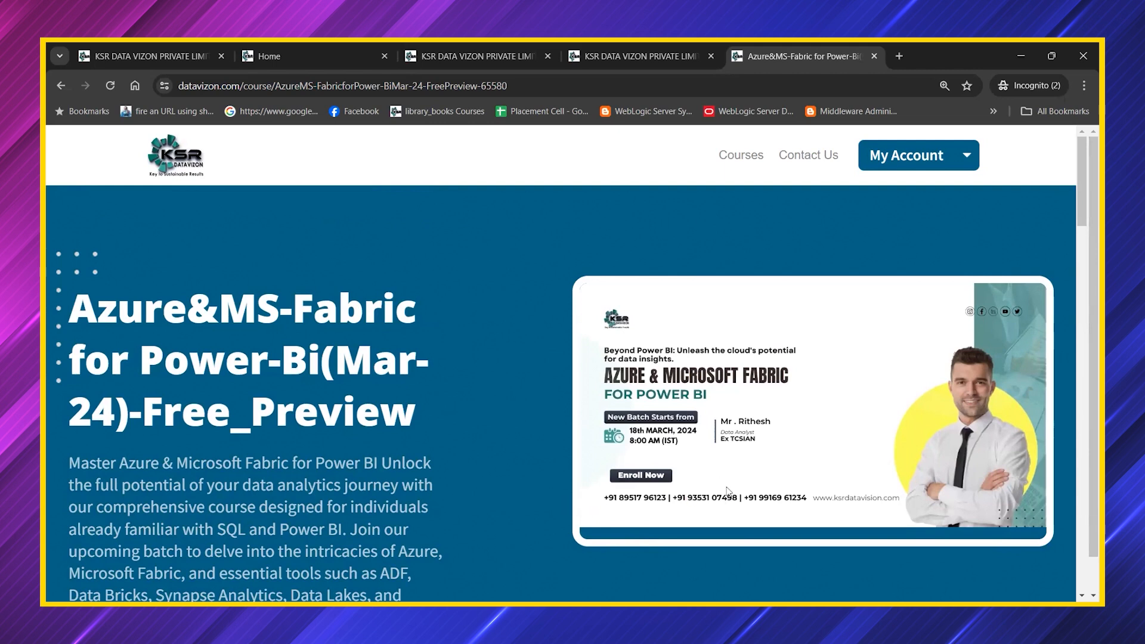
pyautogui.moveTo(571, 491)
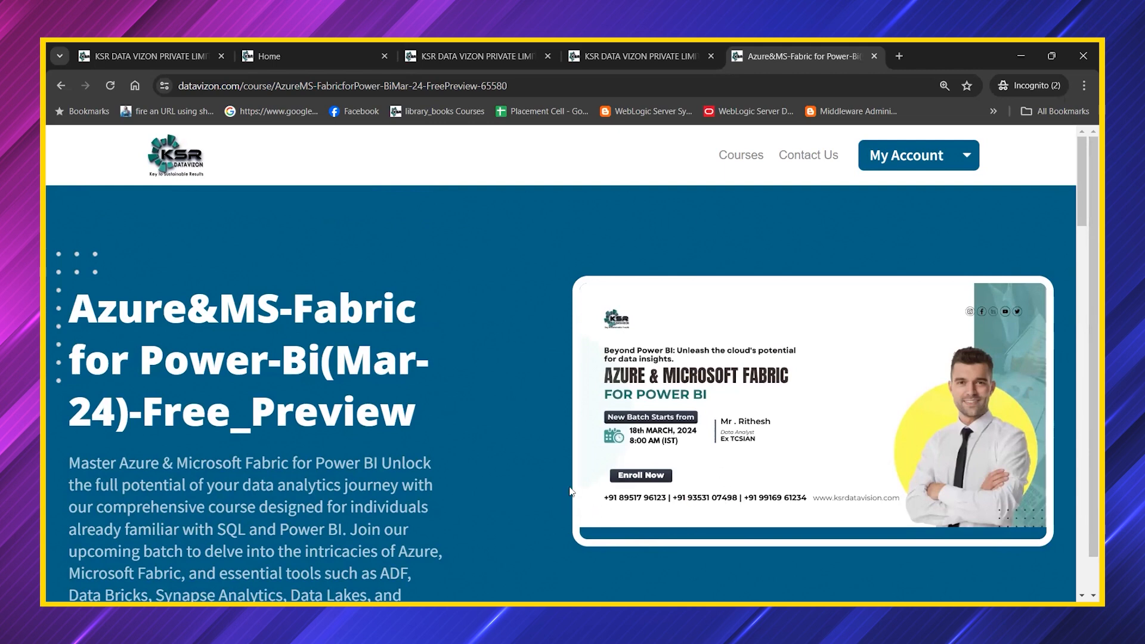
pyautogui.moveTo(782, 505)
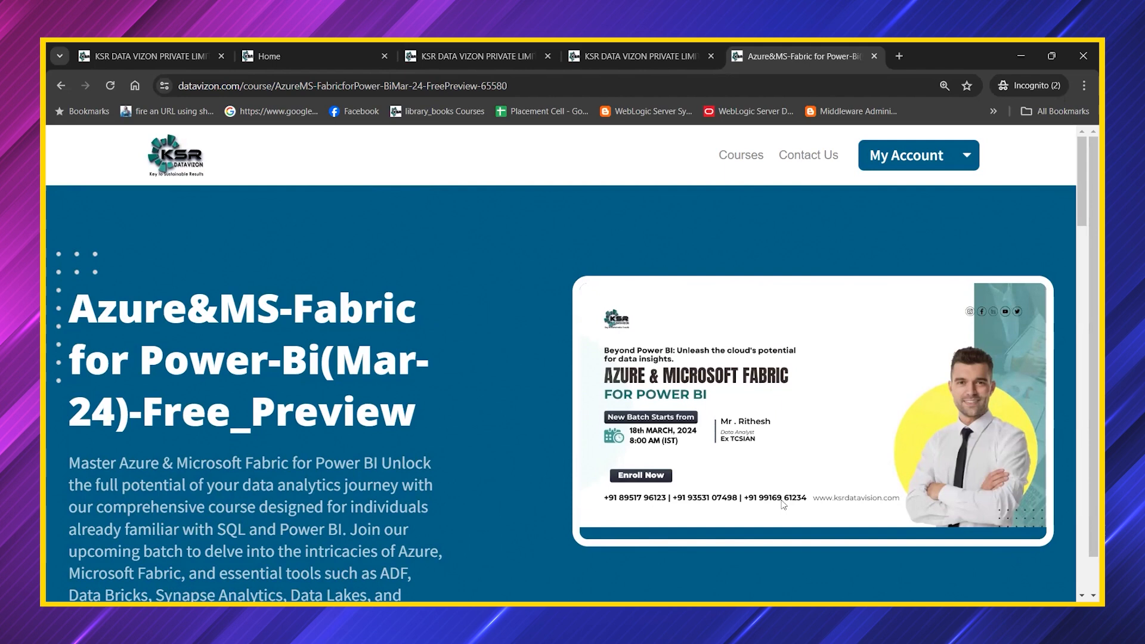
pyautogui.moveTo(846, 307)
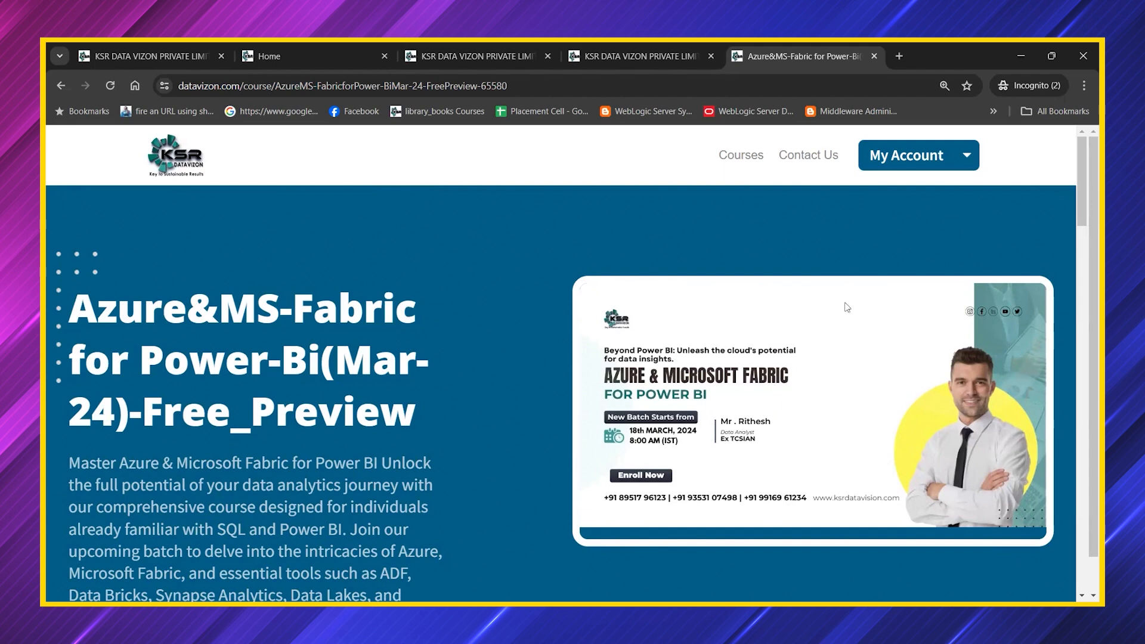